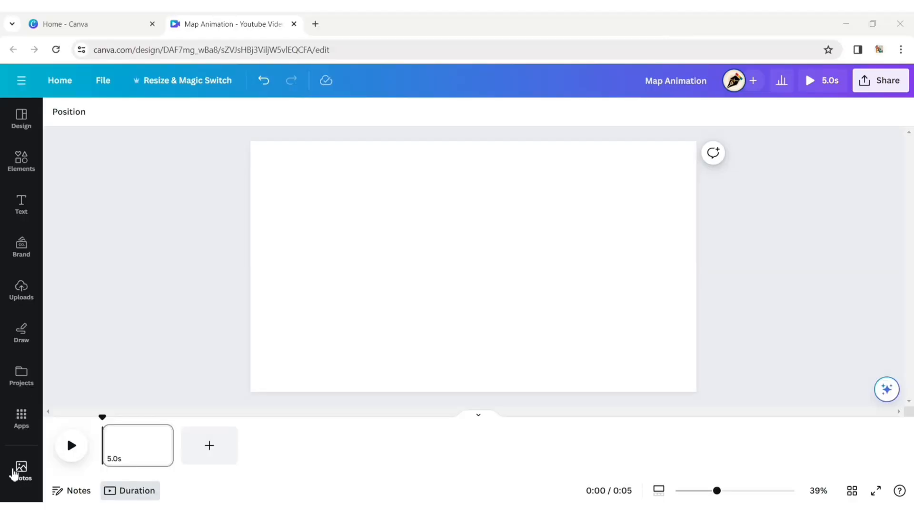
# Step: Search the Photos library for 'world map' and browse down through the results
pyautogui.click(21, 467)
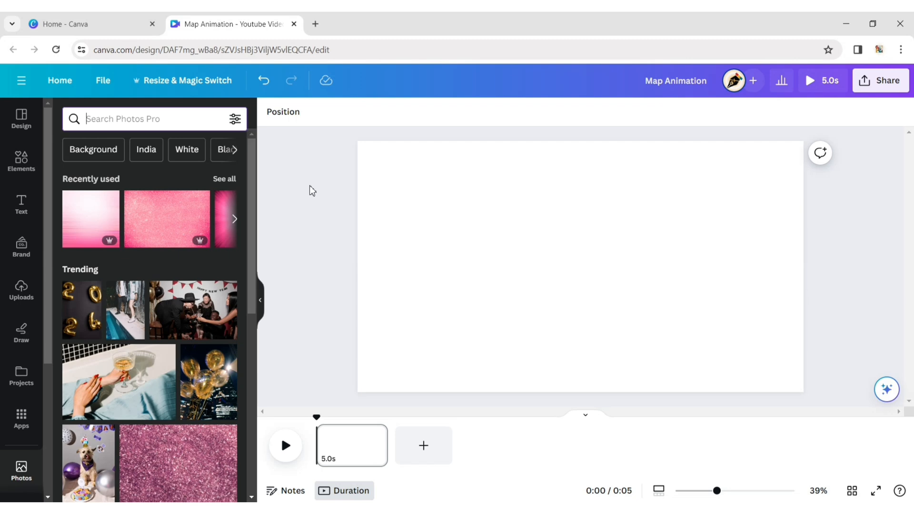
pyautogui.write('world map')
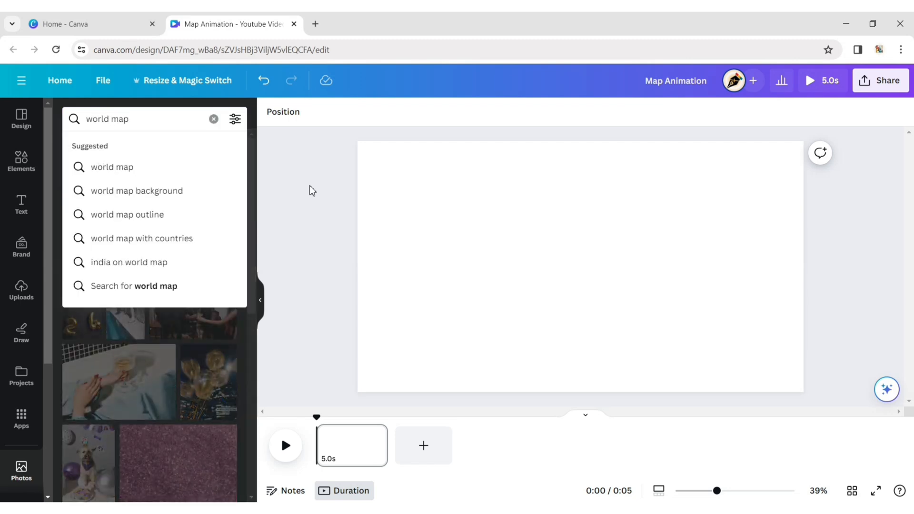
pyautogui.press('Enter')
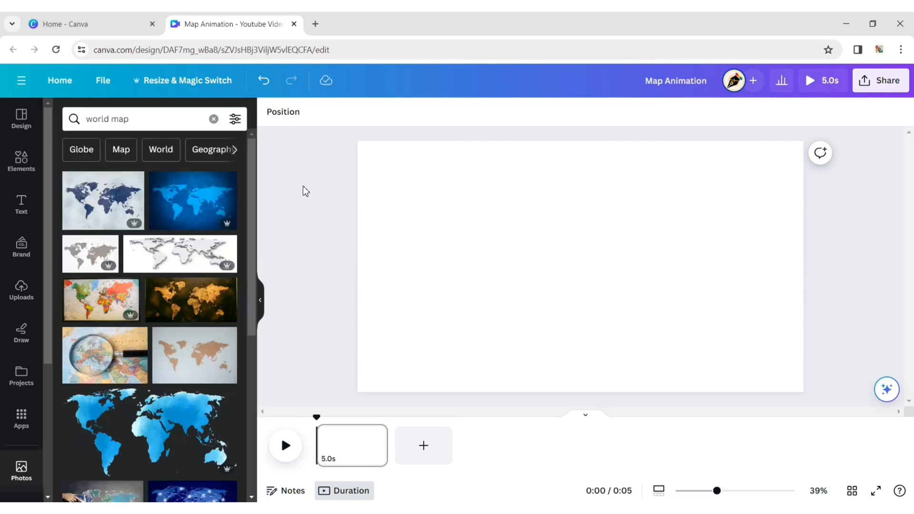
pyautogui.scroll(-3)
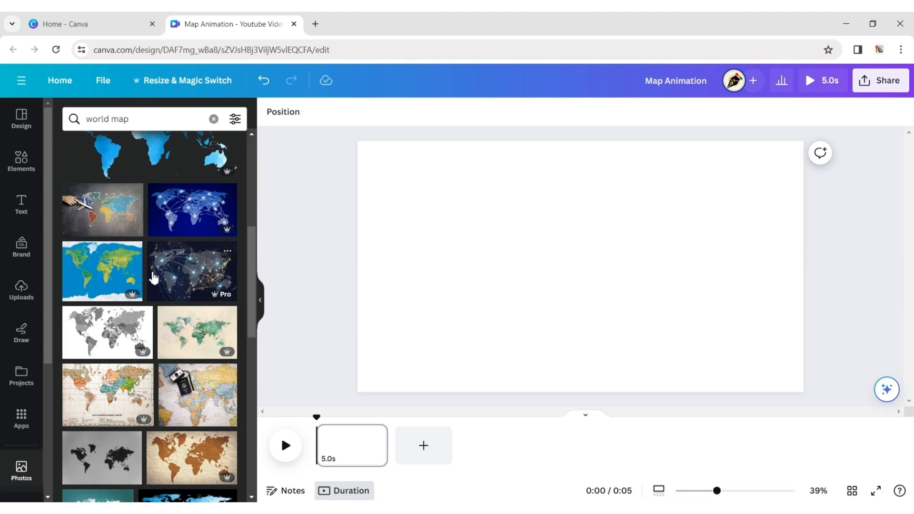
pyautogui.scroll(-3)
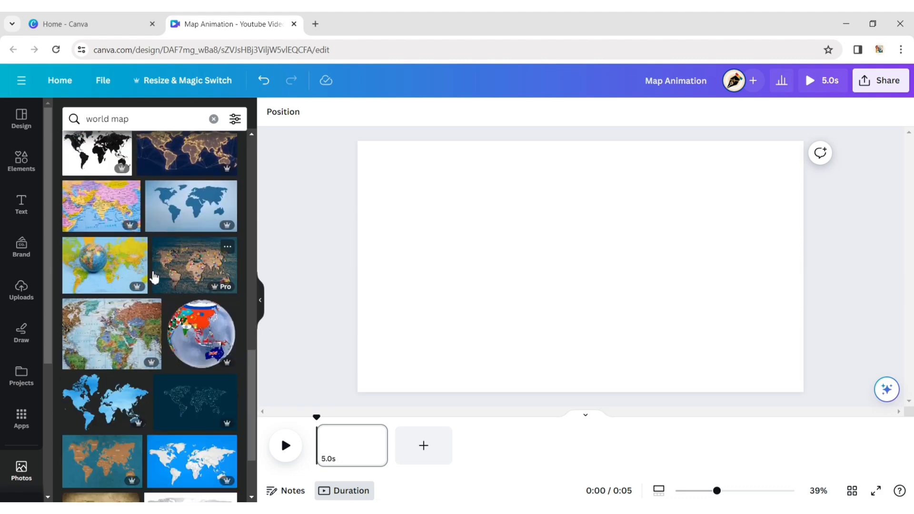
pyautogui.scroll(-3)
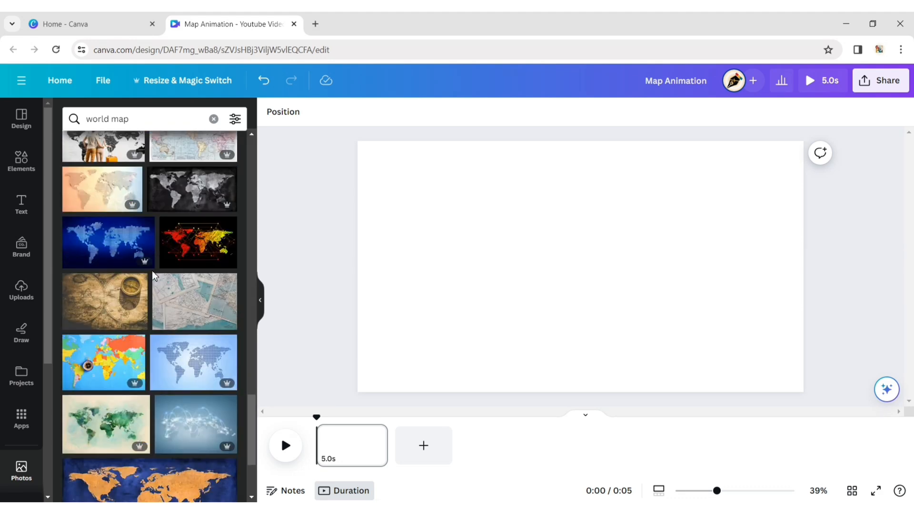
pyautogui.scroll(-3)
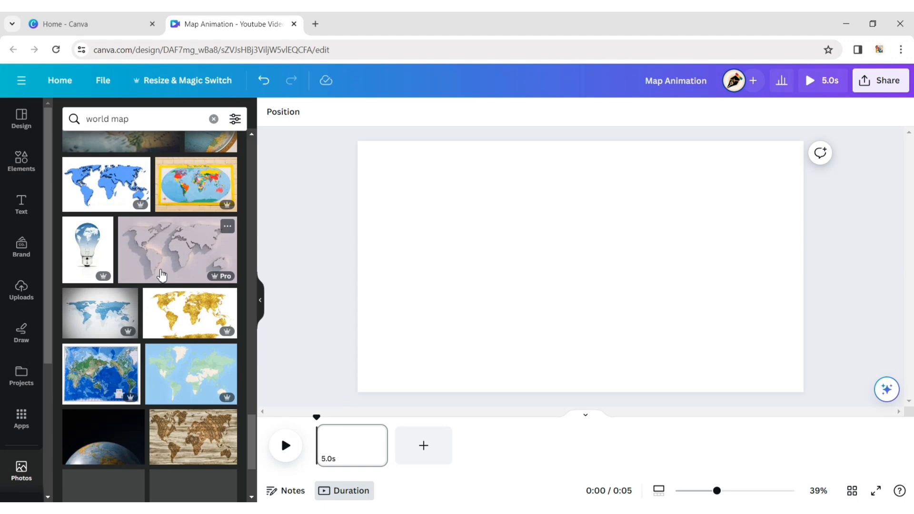
pyautogui.scroll(-3)
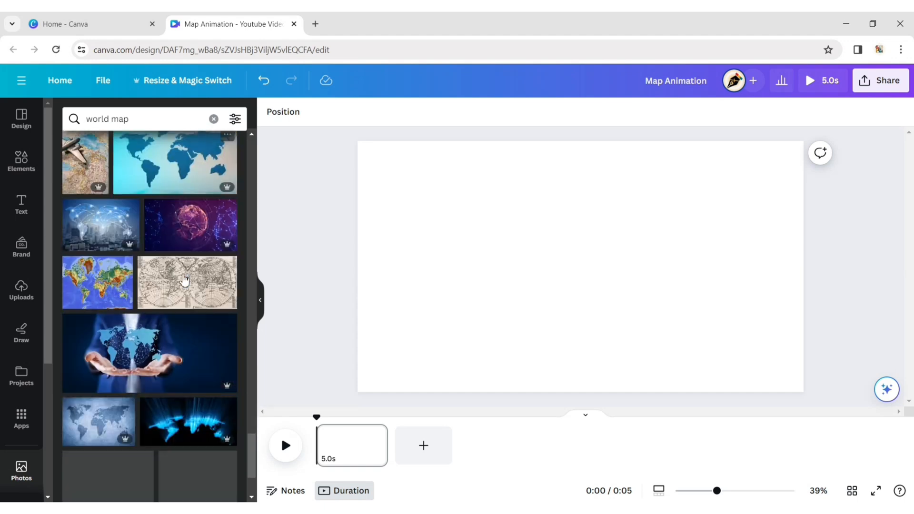
pyautogui.scroll(-3)
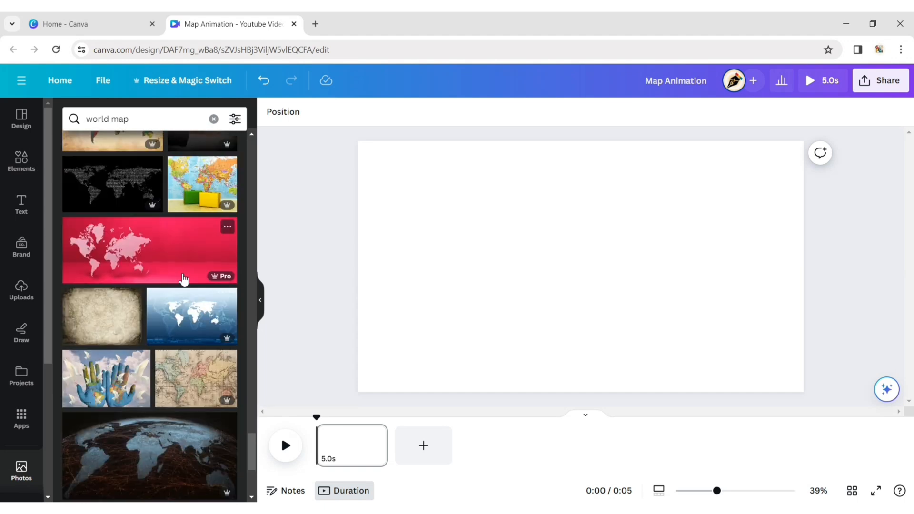
pyautogui.scroll(-3)
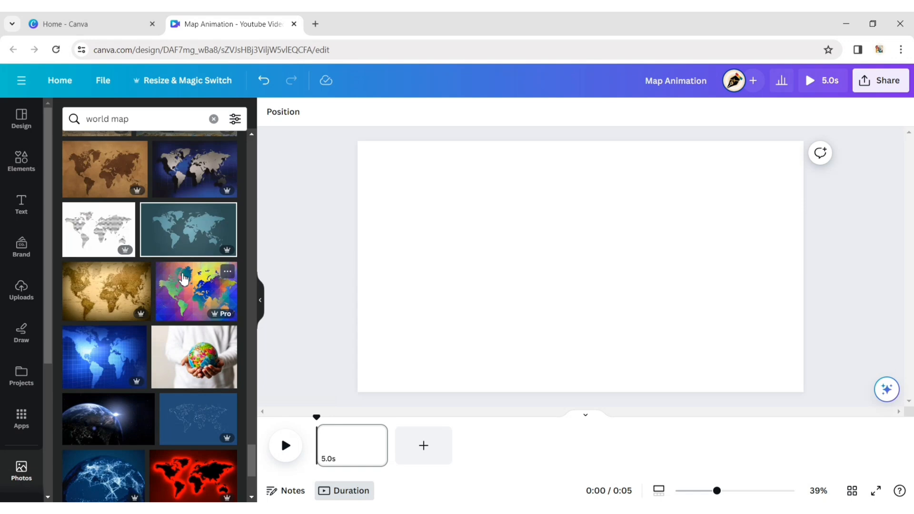
pyautogui.scroll(-3)
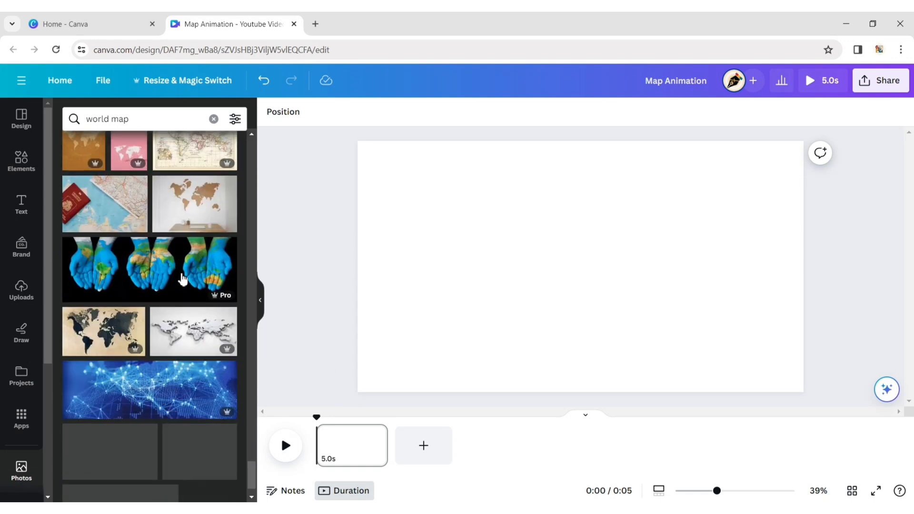
pyautogui.scroll(-3)
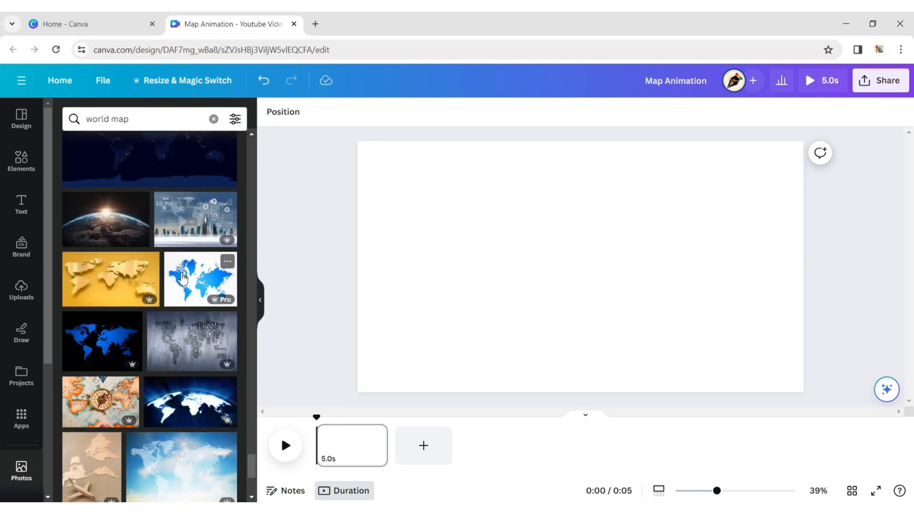
pyautogui.scroll(-3)
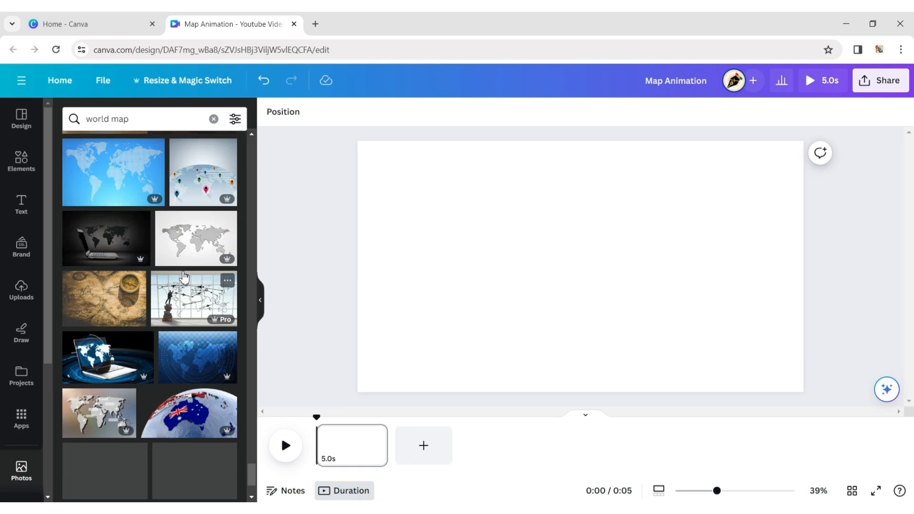
pyautogui.scroll(-3)
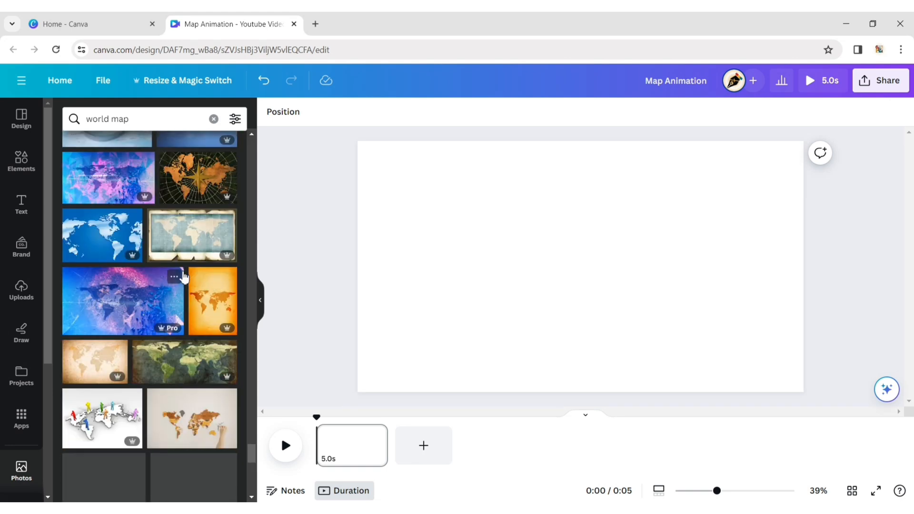
pyautogui.scroll(-3)
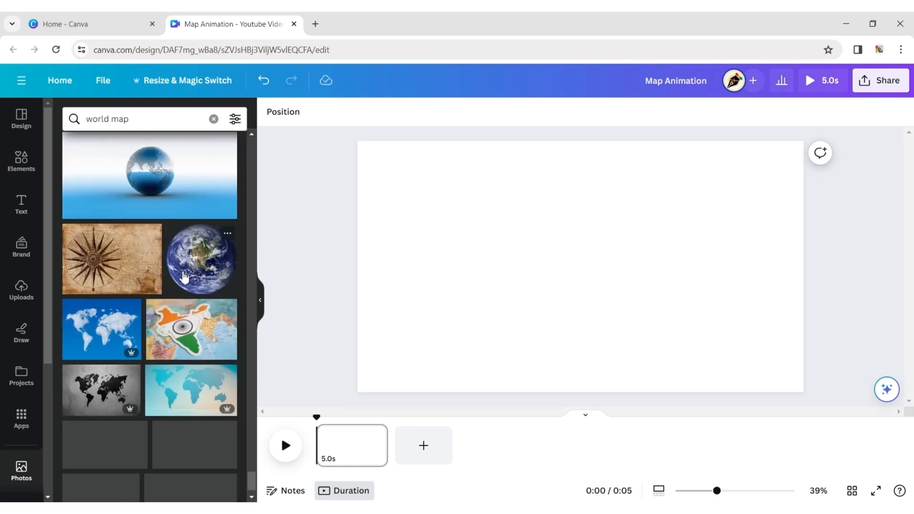
pyautogui.scroll(-3)
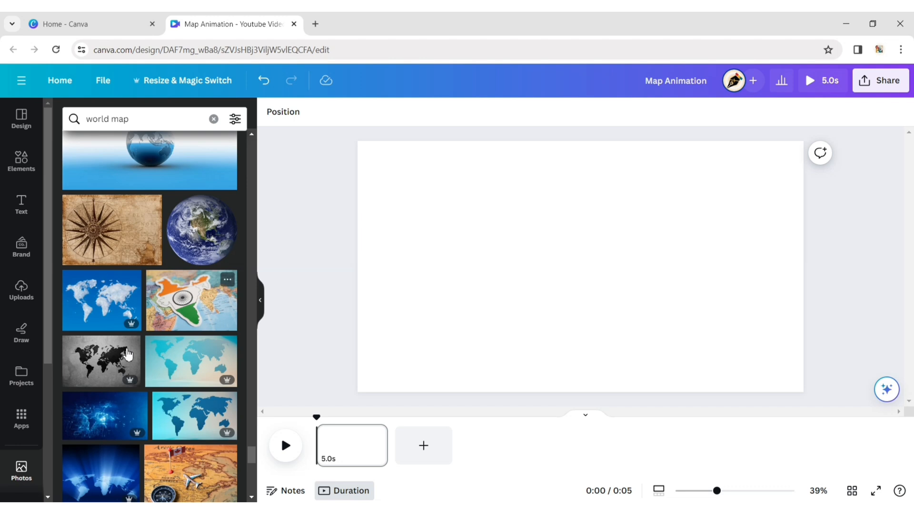
# Step: Set the grey textured world map photo as page background and reframe it so all continents fit
pyautogui.click(100, 362)
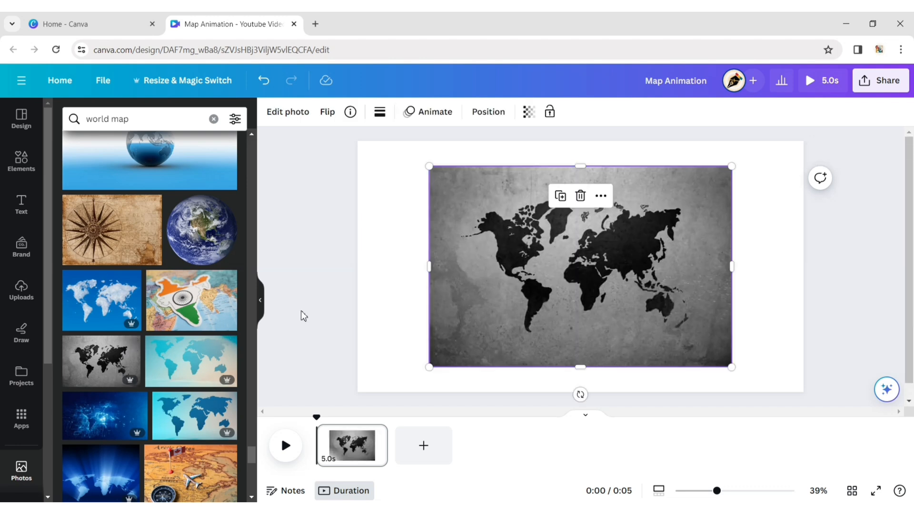
pyautogui.click(295, 308)
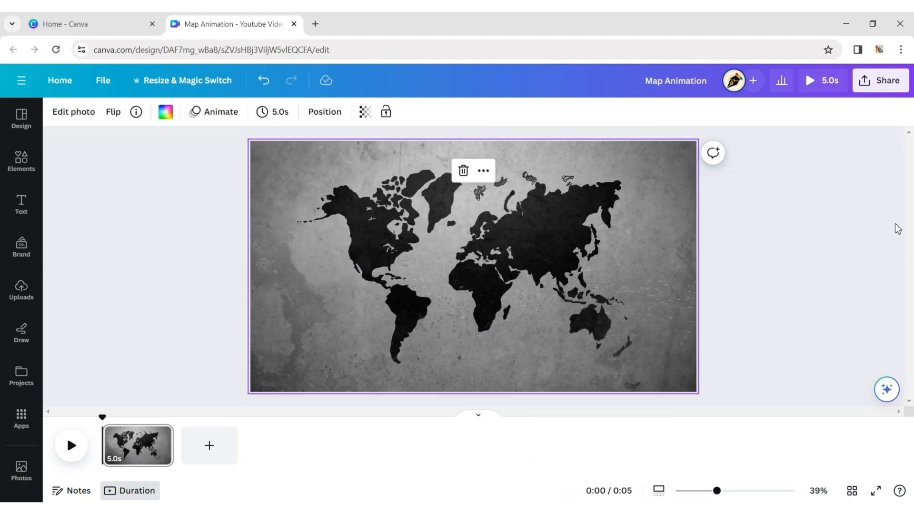
pyautogui.click(73, 112)
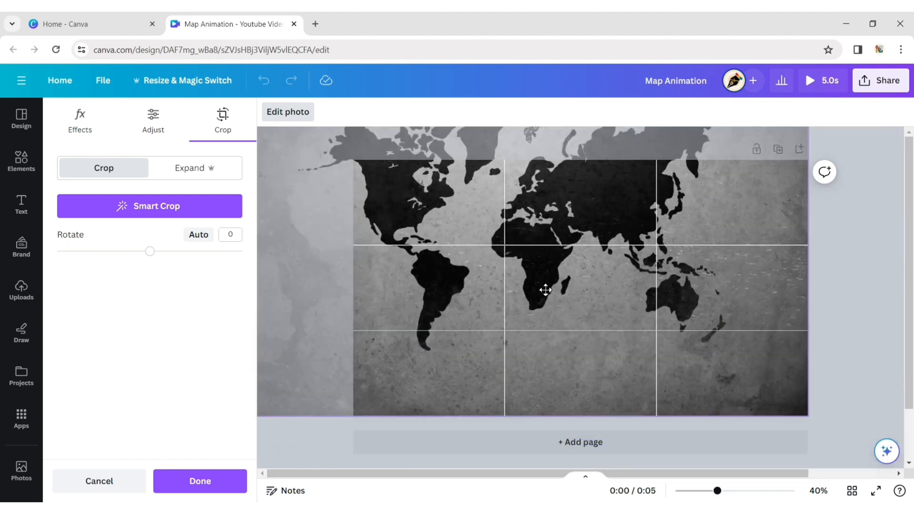
pyautogui.moveTo(547, 289); pyautogui.dragTo(611, 380)
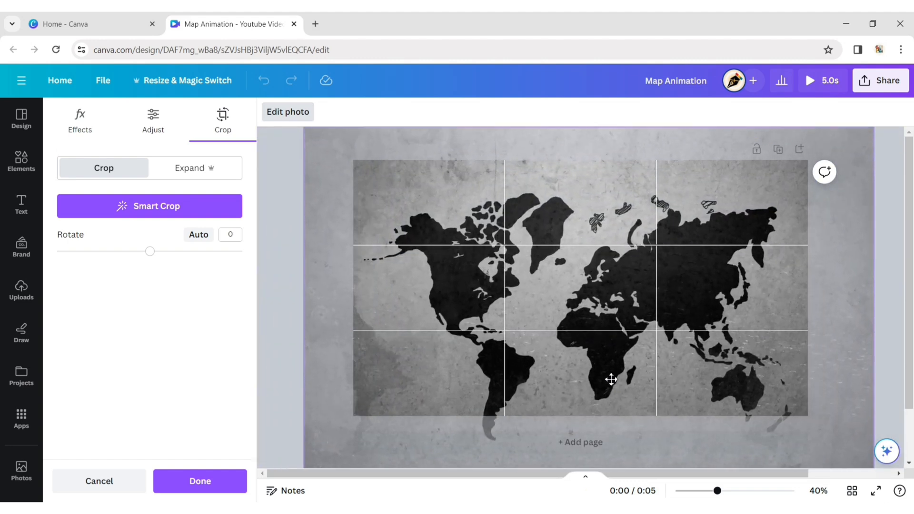
pyautogui.click(200, 481)
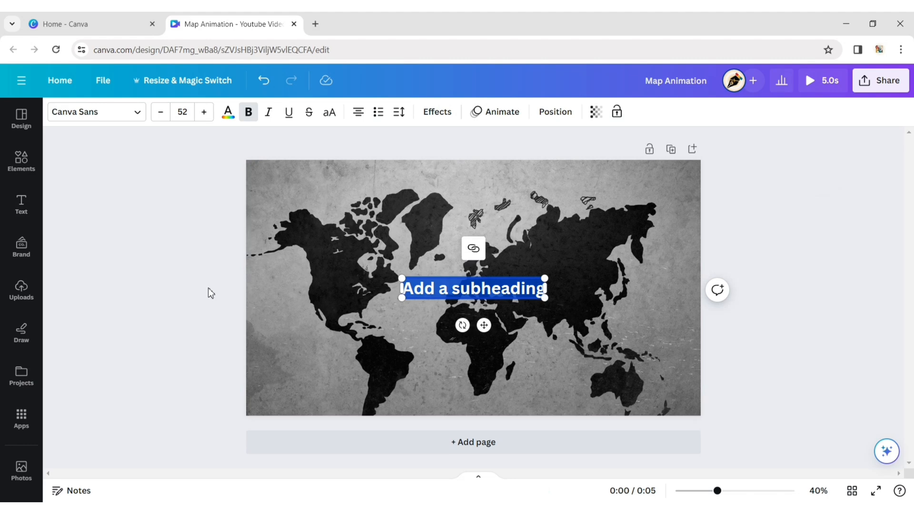
pyautogui.moveTo(250, 251)
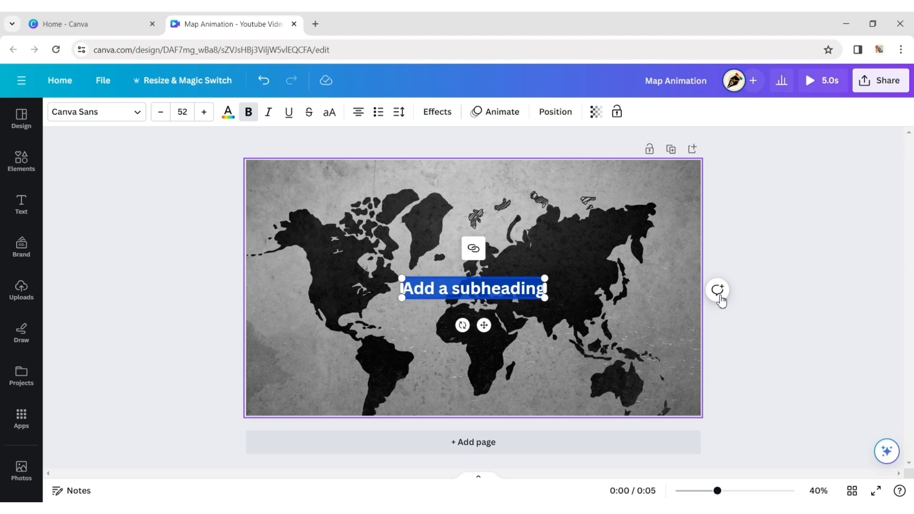
# Step: Replace the subheading placeholder with a widened dashed line and colour it yellow
pyautogui.press('Delete')
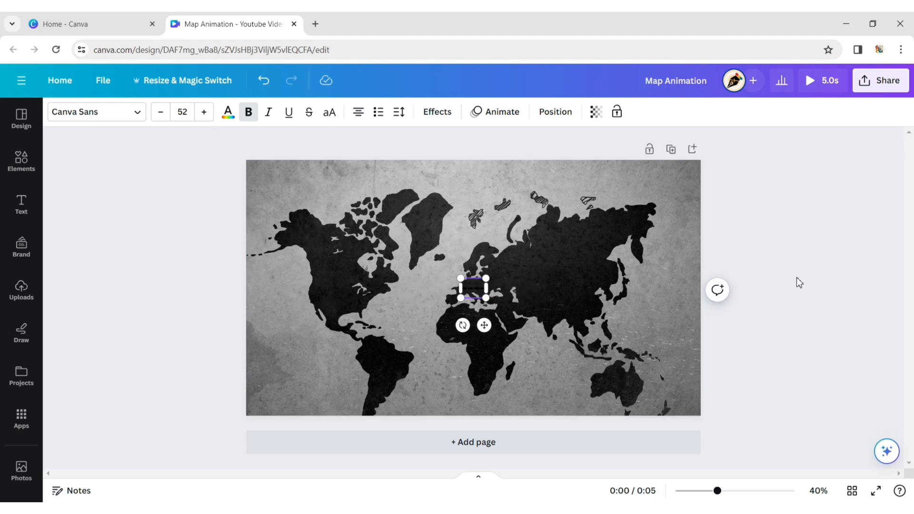
pyautogui.moveTo(484, 285); pyautogui.dragTo(527, 286)
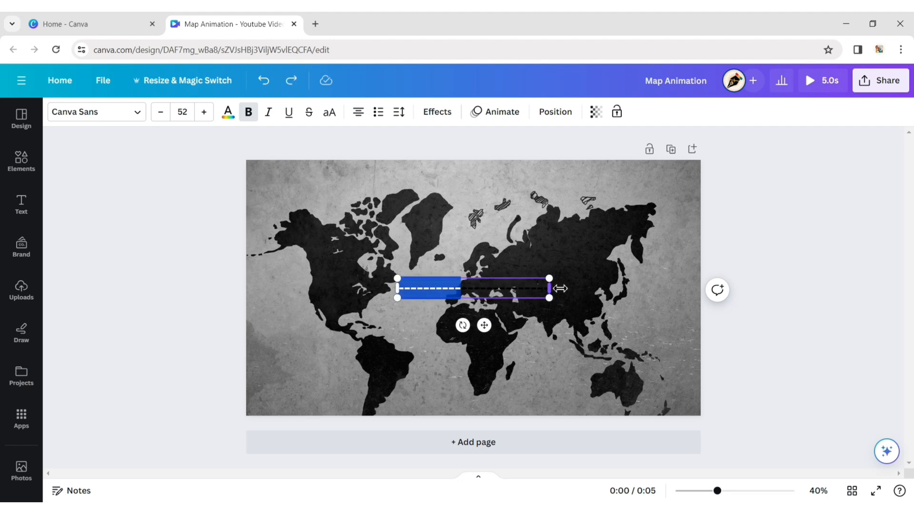
pyautogui.click(228, 112)
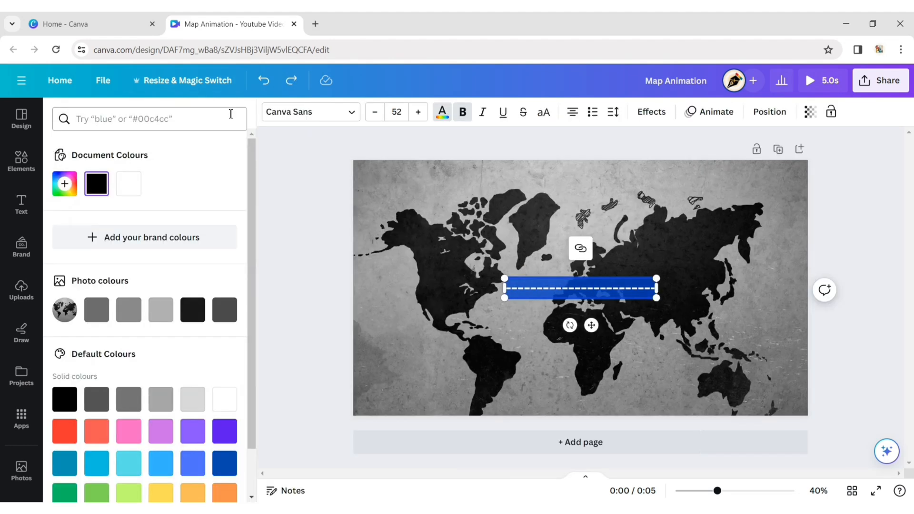
pyautogui.click(344, 345)
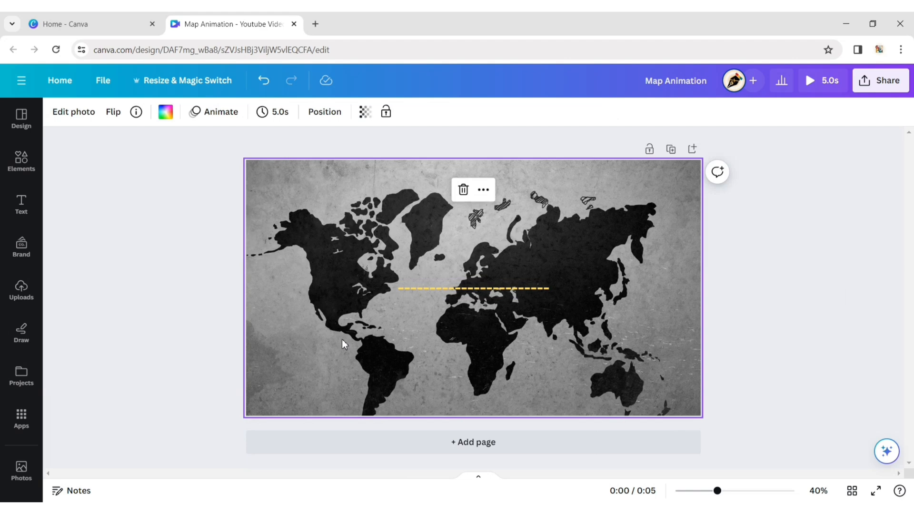
# Step: Adjust the dashed line's font size until it reads 90
pyautogui.click(472, 289)
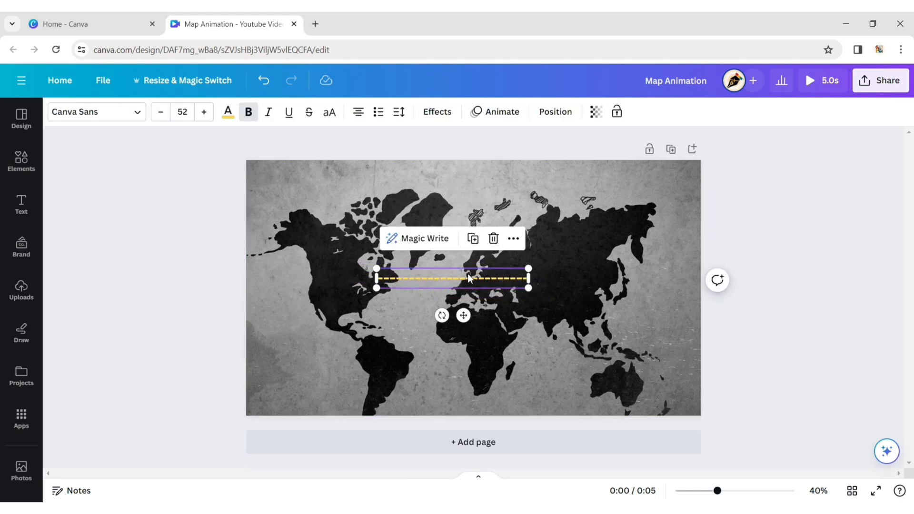
pyautogui.moveTo(204, 113)
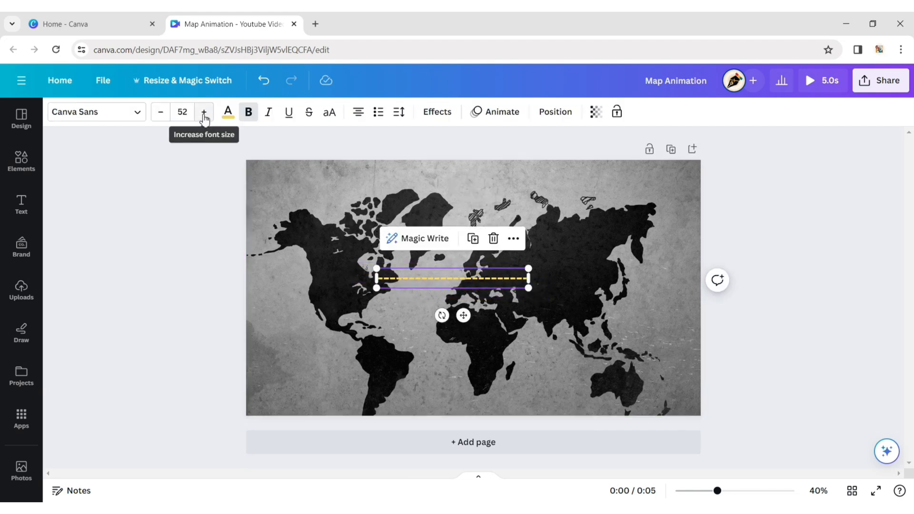
pyautogui.click(204, 113)
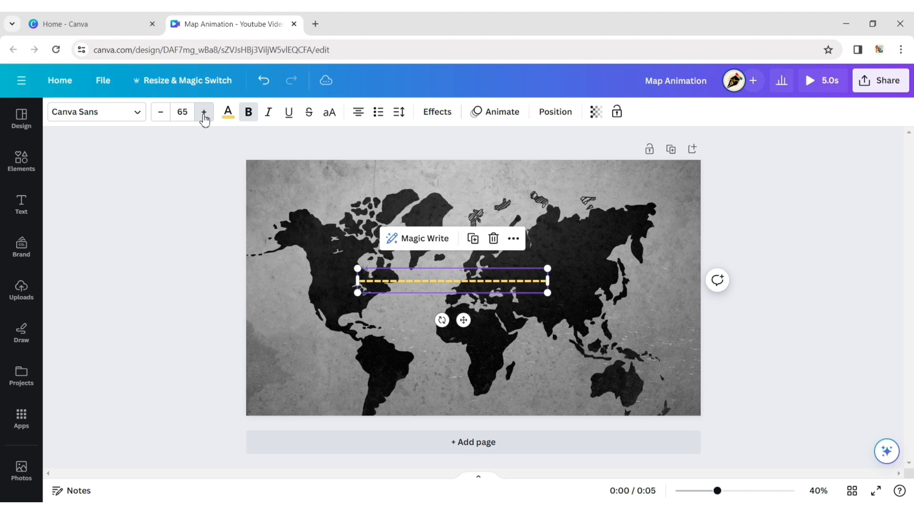
pyautogui.click(204, 112)
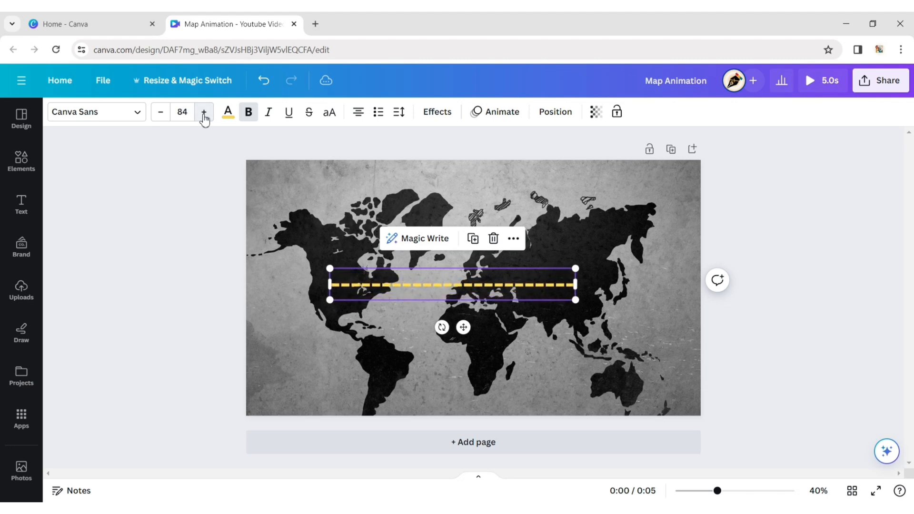
pyautogui.click(204, 112)
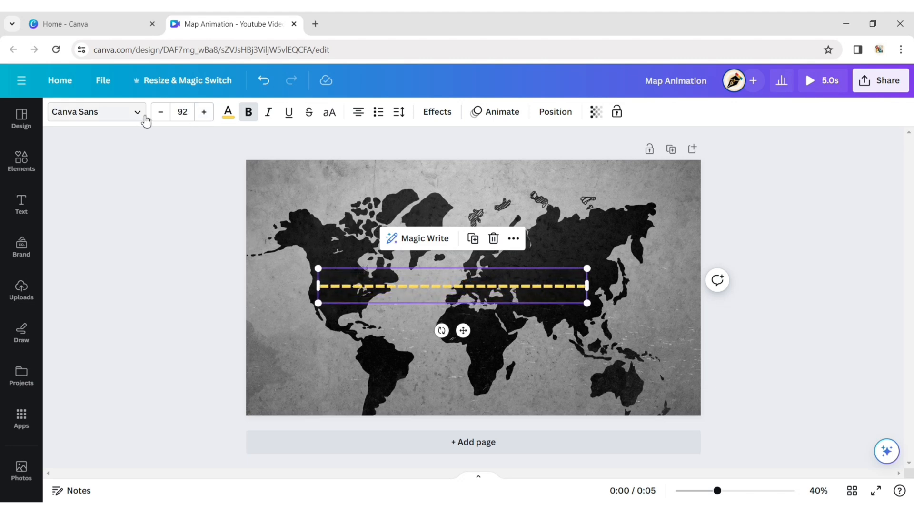
pyautogui.click(160, 112)
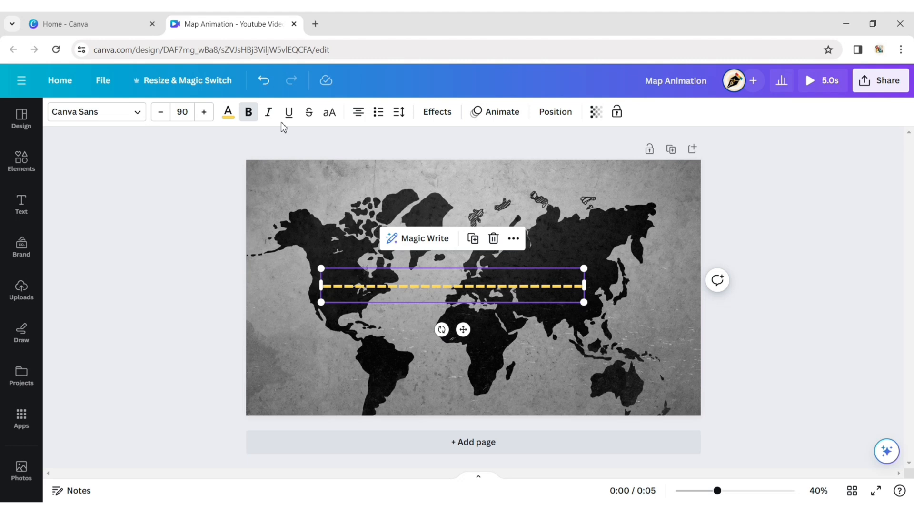
# Step: Apply the Curve effect with a shallow arc so the dashed line spans the northern continents
pyautogui.click(437, 113)
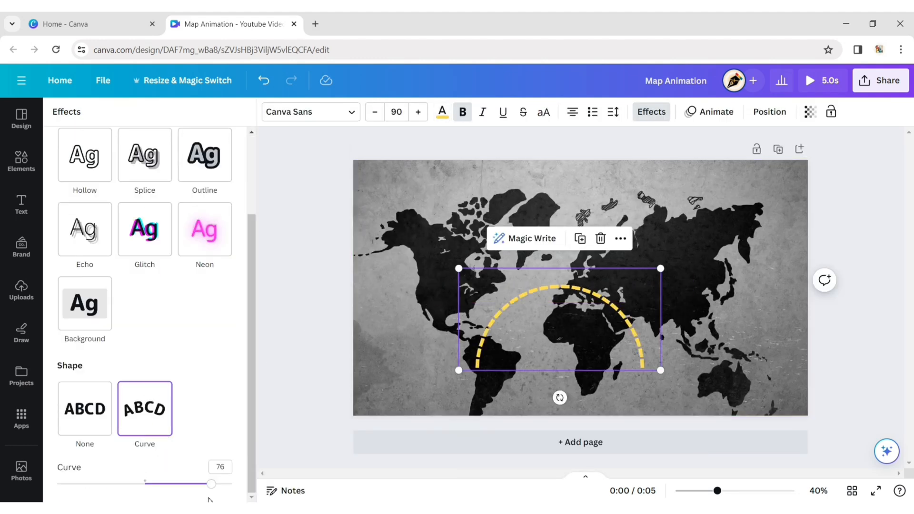
pyautogui.moveTo(211, 483); pyautogui.dragTo(206, 484)
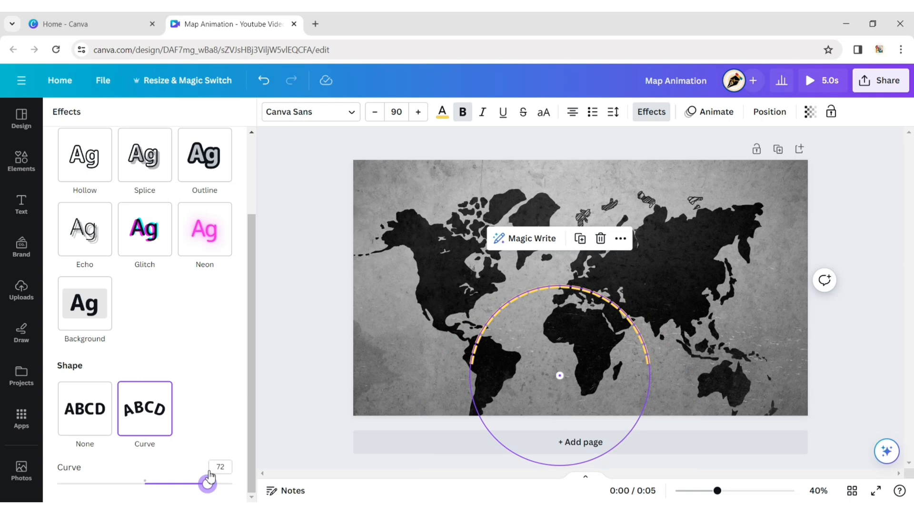
pyautogui.moveTo(209, 484); pyautogui.dragTo(186, 484)
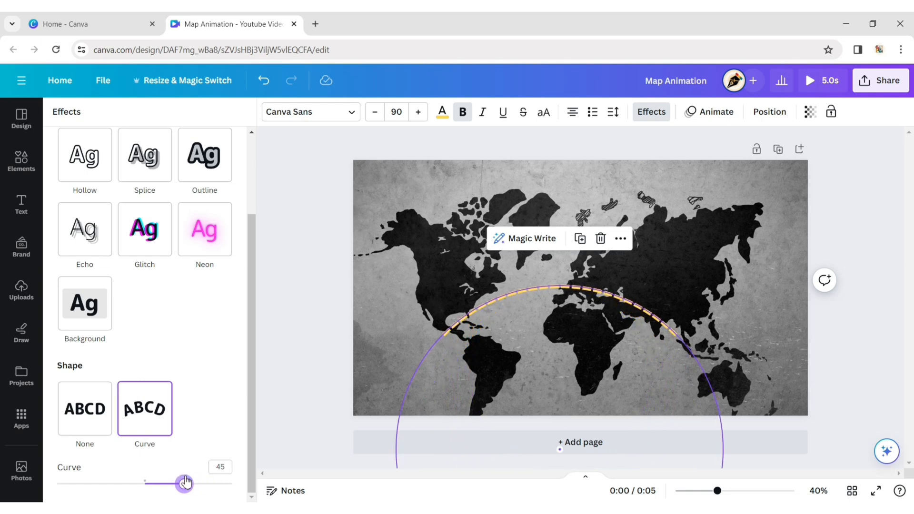
pyautogui.moveTo(184, 482); pyautogui.dragTo(196, 483)
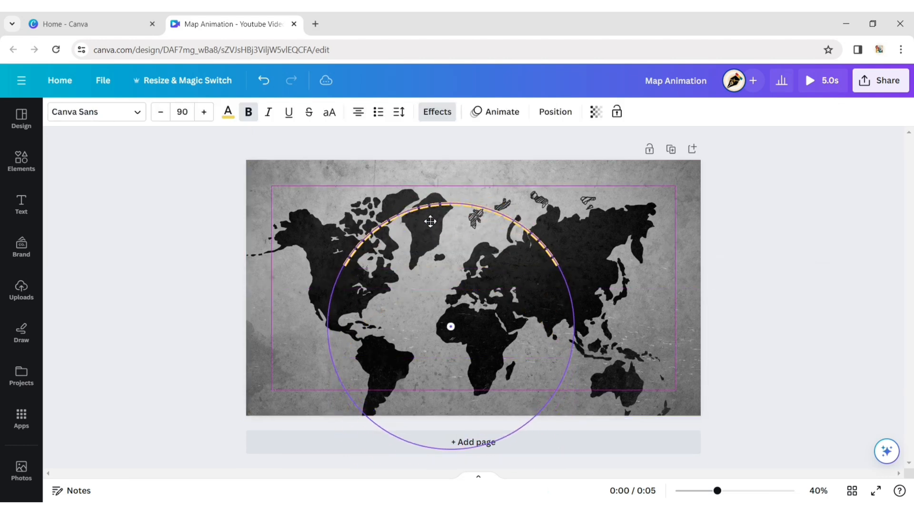
pyautogui.click(430, 222)
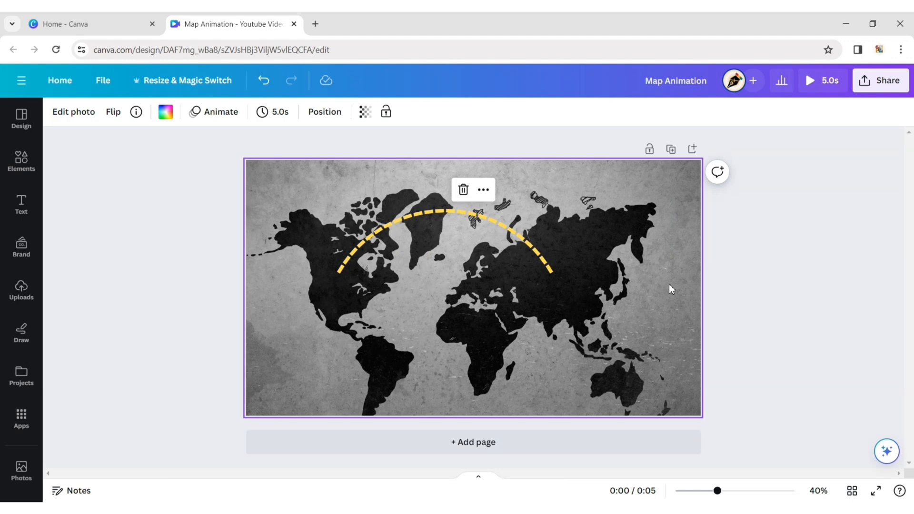
# Step: Crop the map background to zoom in on Canada, Greenland and Russia
pyautogui.click(73, 112)
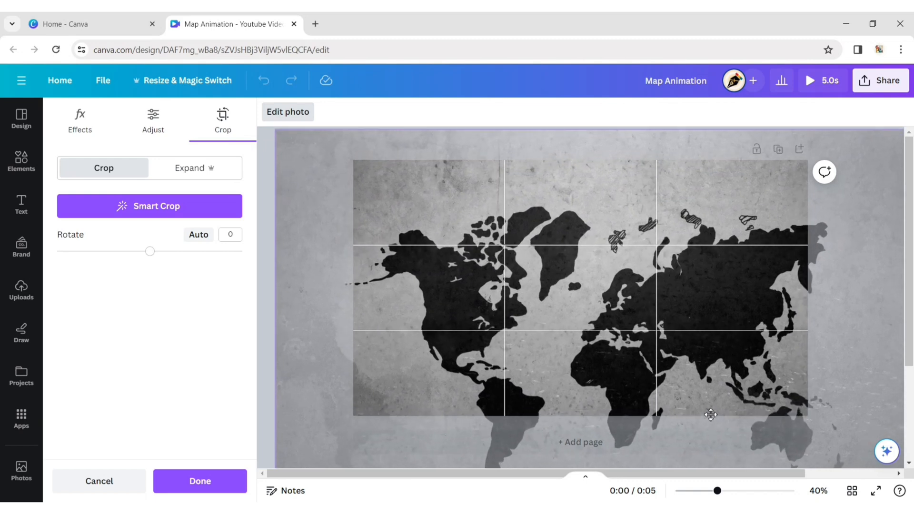
pyautogui.click(200, 482)
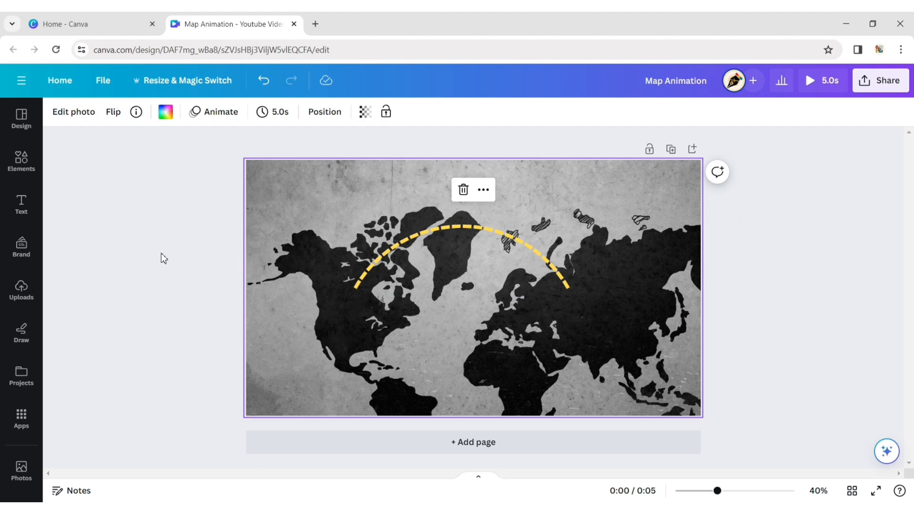
# Step: Add a plane graphic from Elements, resize it onto the arc's Canada end and colour it yellow
pyautogui.click(21, 162)
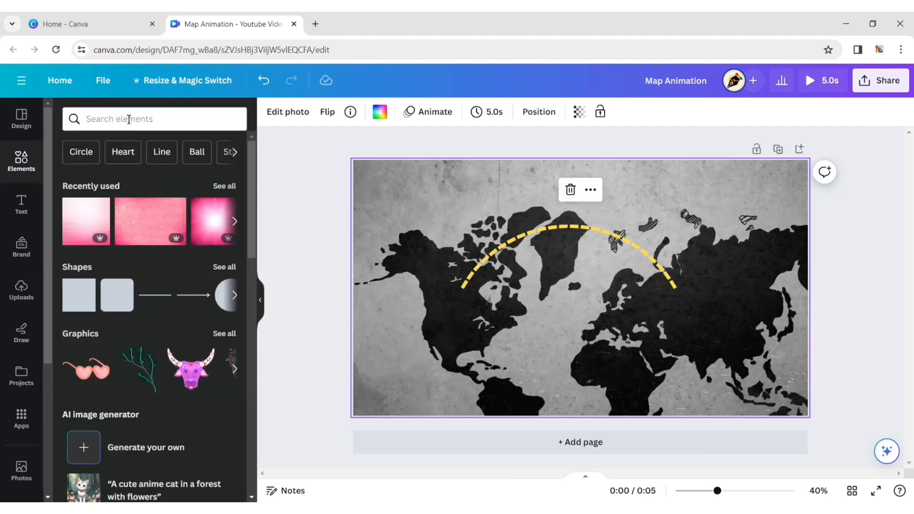
pyautogui.write('plane')
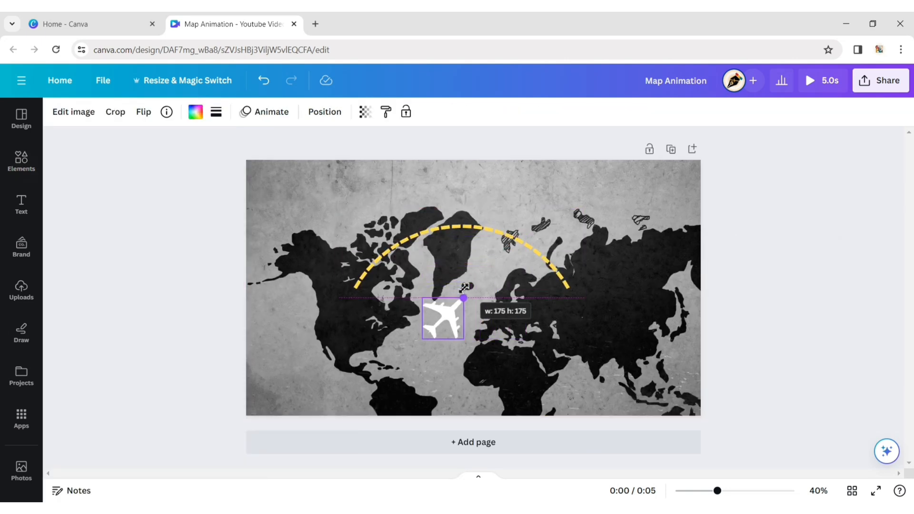
pyautogui.moveTo(464, 298); pyautogui.dragTo(459, 302)
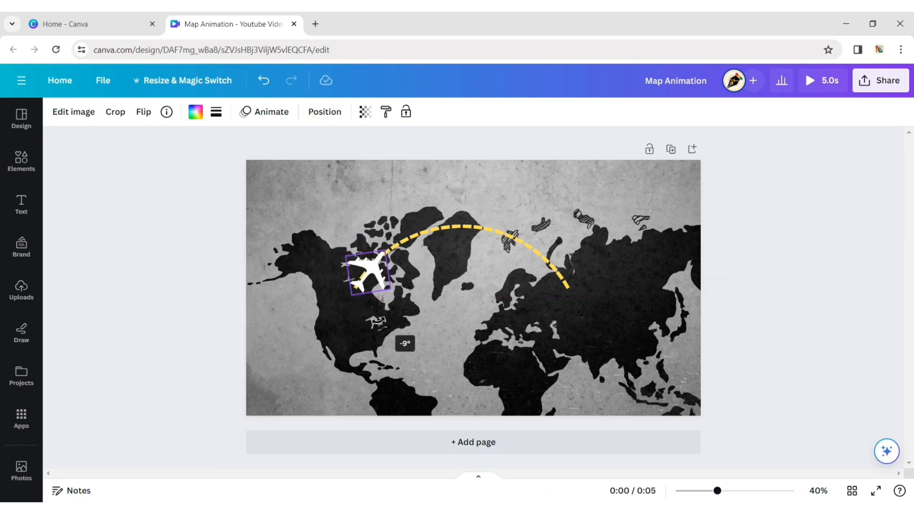
pyautogui.click(367, 278)
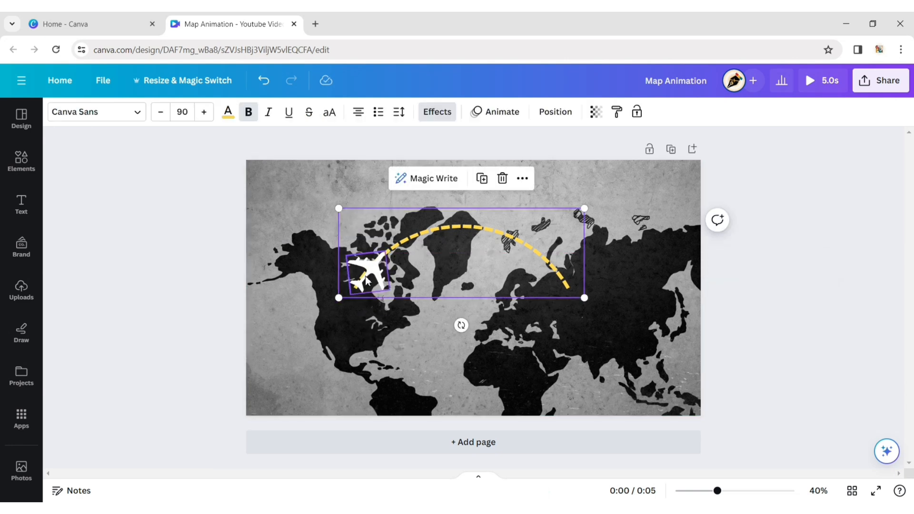
pyautogui.click(429, 309)
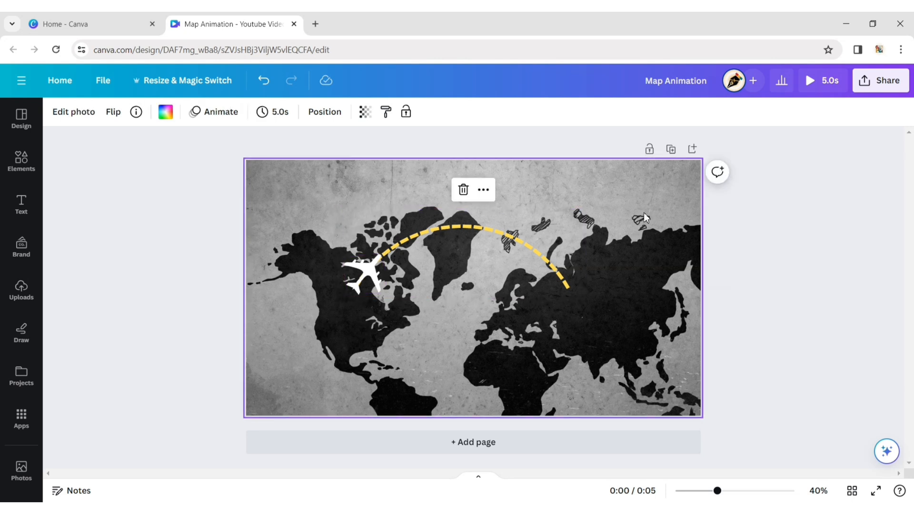
pyautogui.moveTo(789, 231)
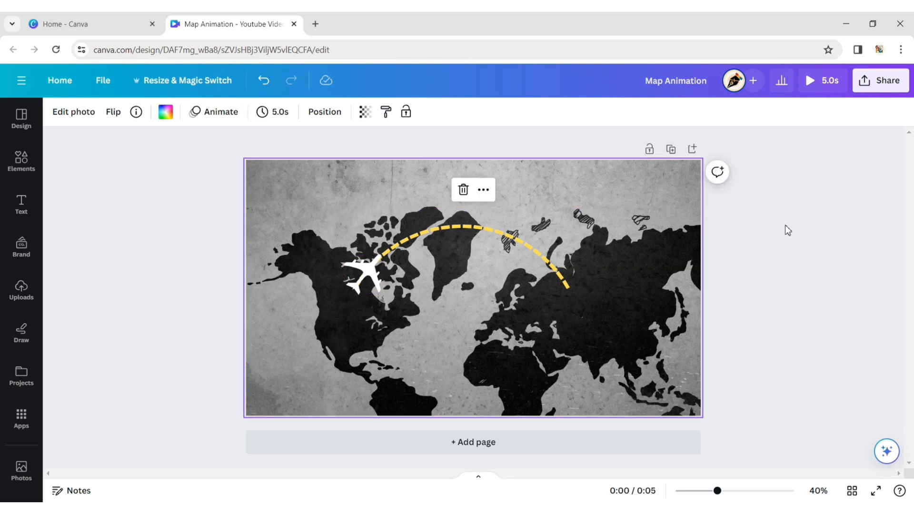
pyautogui.click(363, 278)
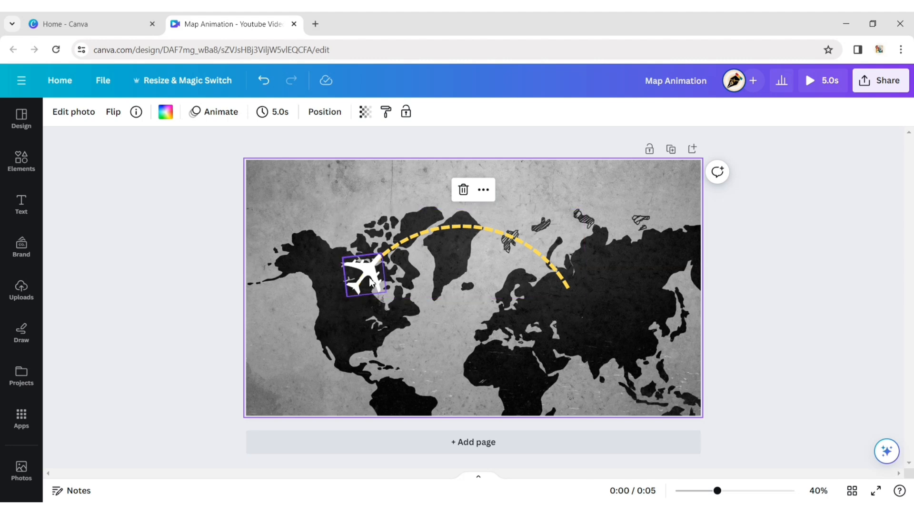
pyautogui.click(166, 112)
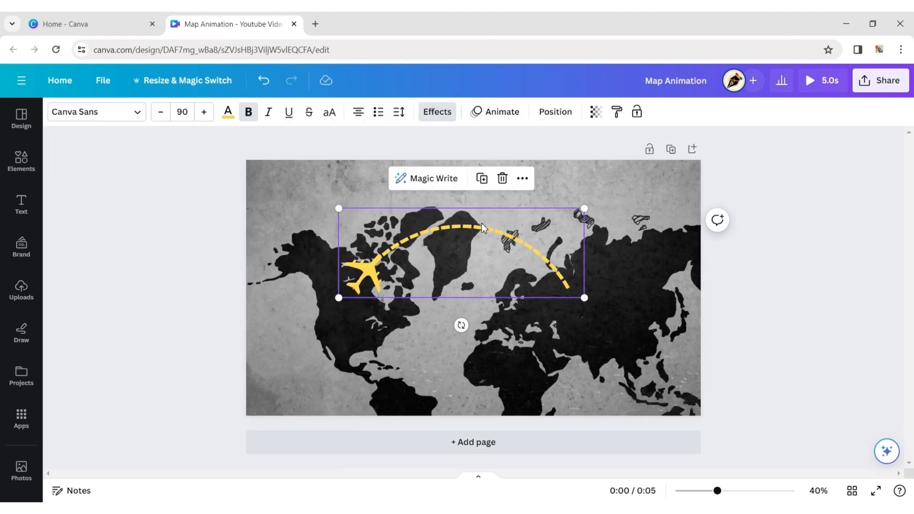
# Step: Give the dashed arc a Wipe entrance animation
pyautogui.click(495, 111)
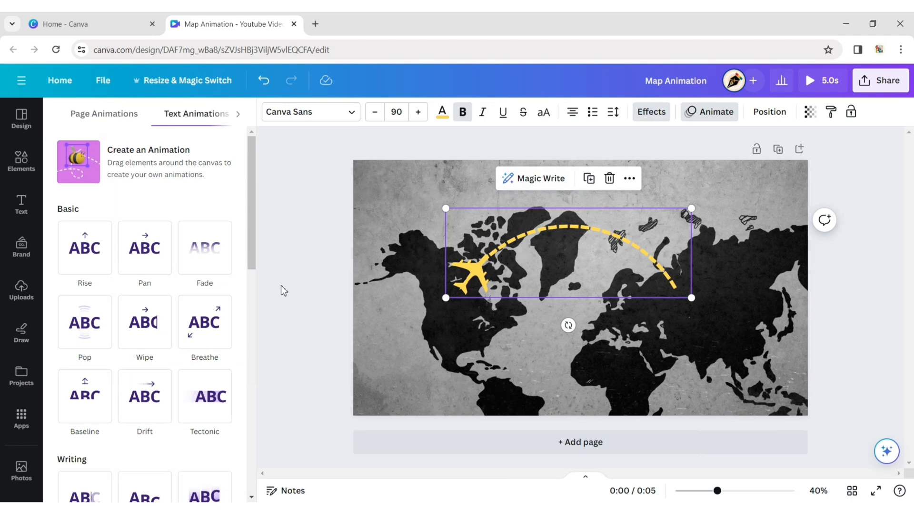
pyautogui.click(145, 322)
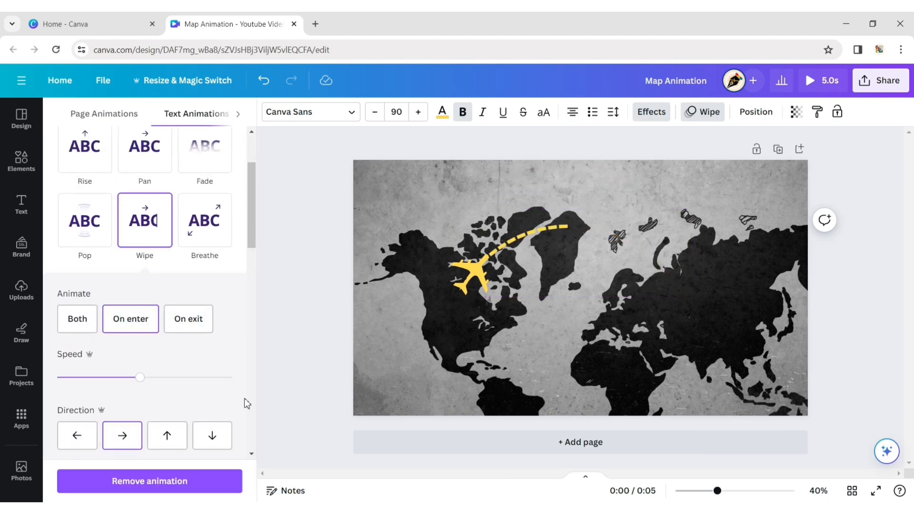
pyautogui.click(474, 278)
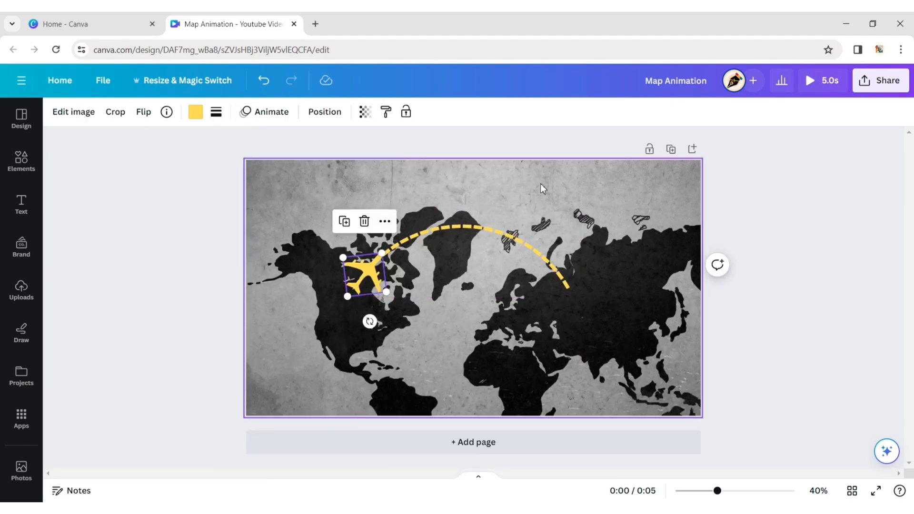
# Step: Create a custom motion path for the plane with Smooth movement and Orient element to path
pyautogui.click(264, 111)
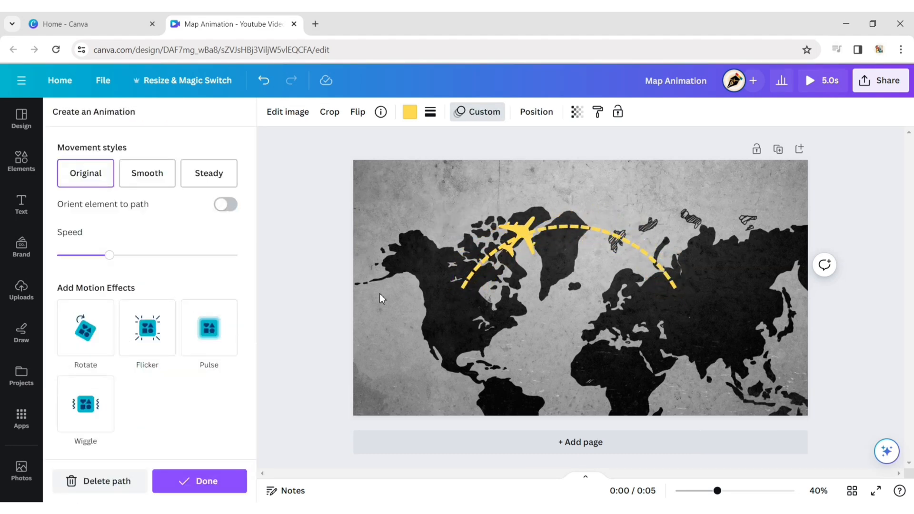
pyautogui.click(147, 174)
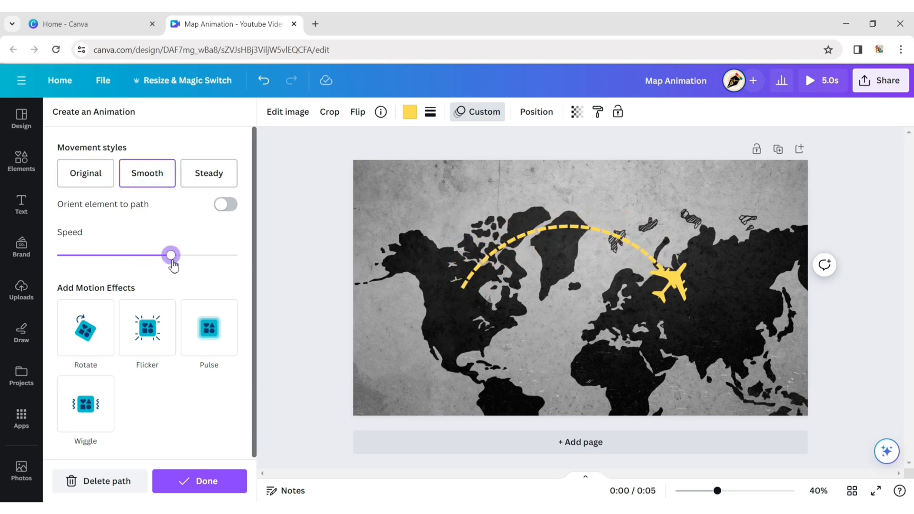
pyautogui.click(225, 204)
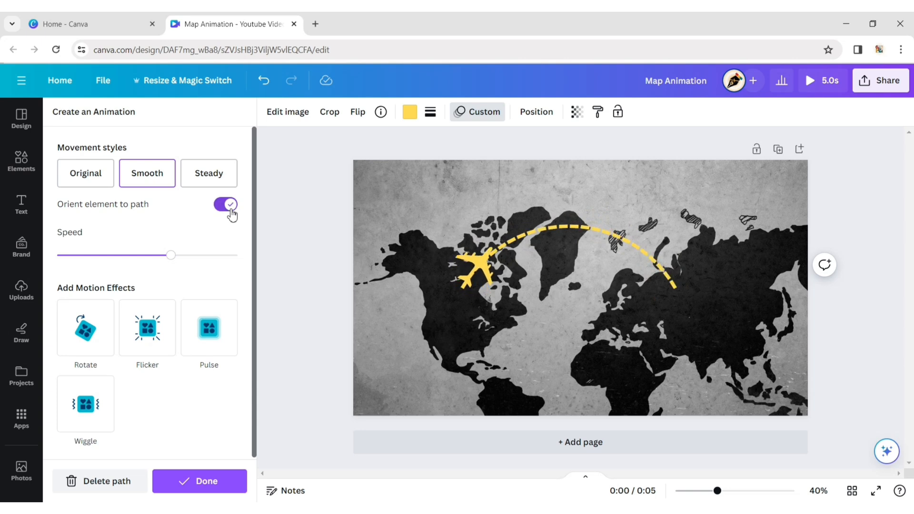
pyautogui.click(473, 274)
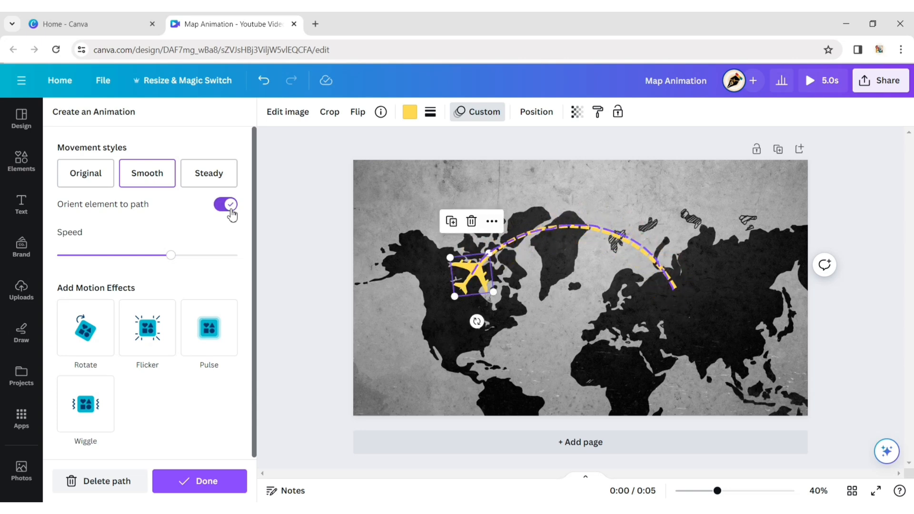
pyautogui.click(200, 481)
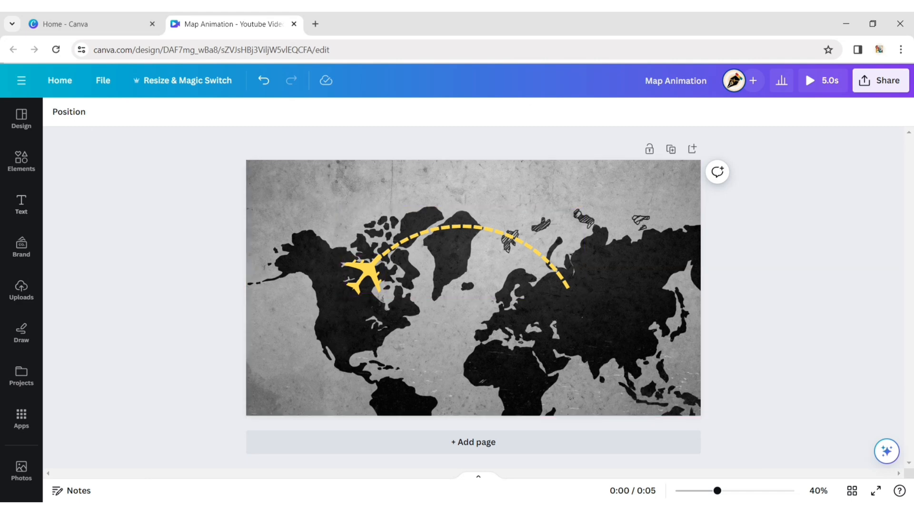
# Step: Add red GPS pin graphics and position one over Canada and one over Russia at the arc ends
pyautogui.click(21, 161)
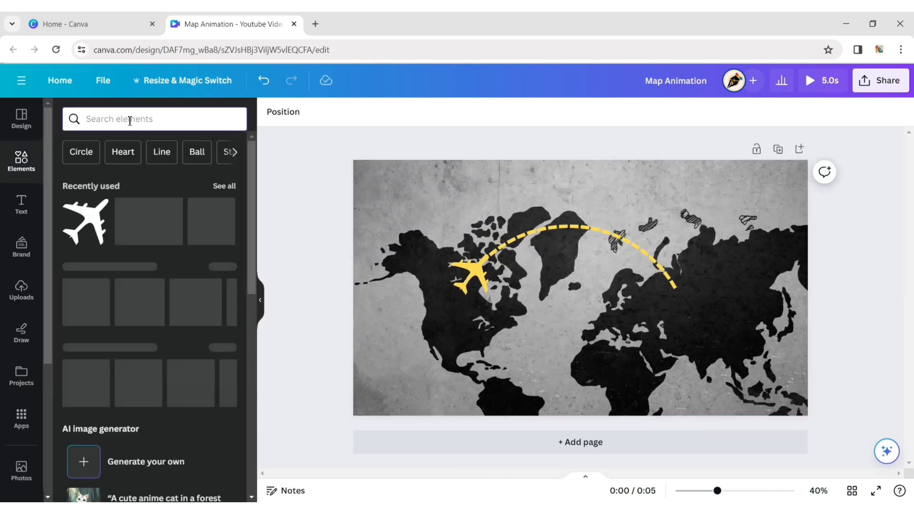
pyautogui.write('gps')
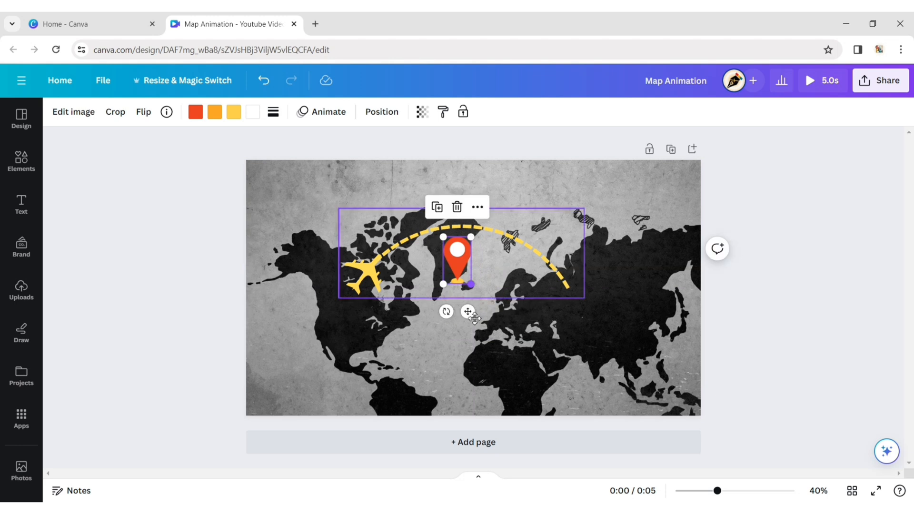
pyautogui.moveTo(458, 259); pyautogui.dragTo(355, 256)
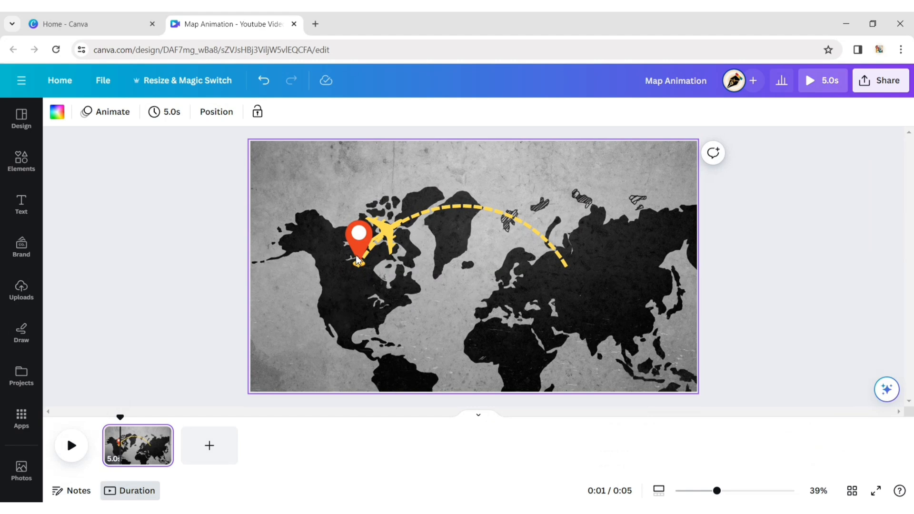
pyautogui.click(358, 239)
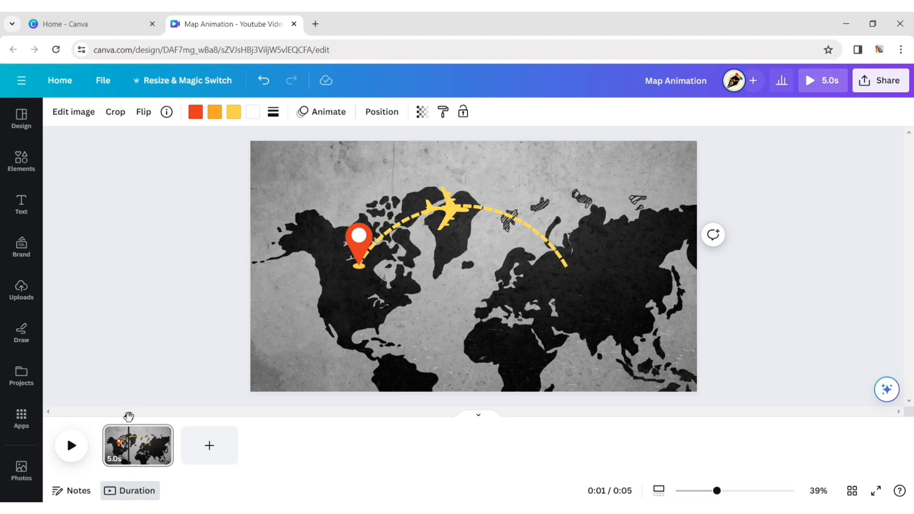
pyautogui.moveTo(66, 280)
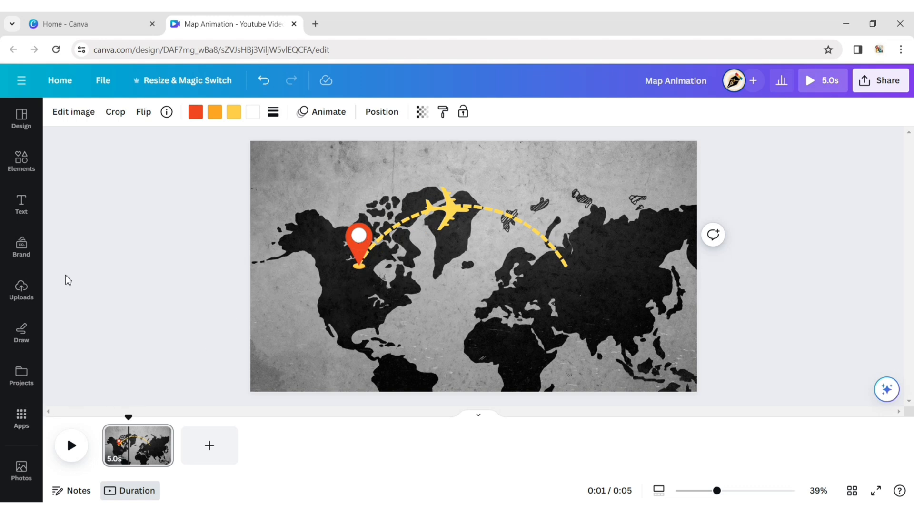
pyautogui.click(360, 246)
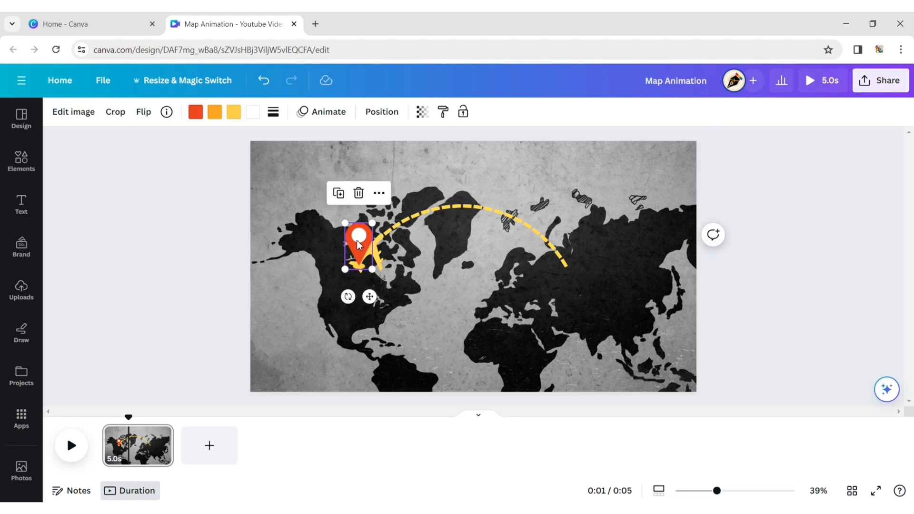
pyautogui.moveTo(359, 244); pyautogui.dragTo(559, 245)
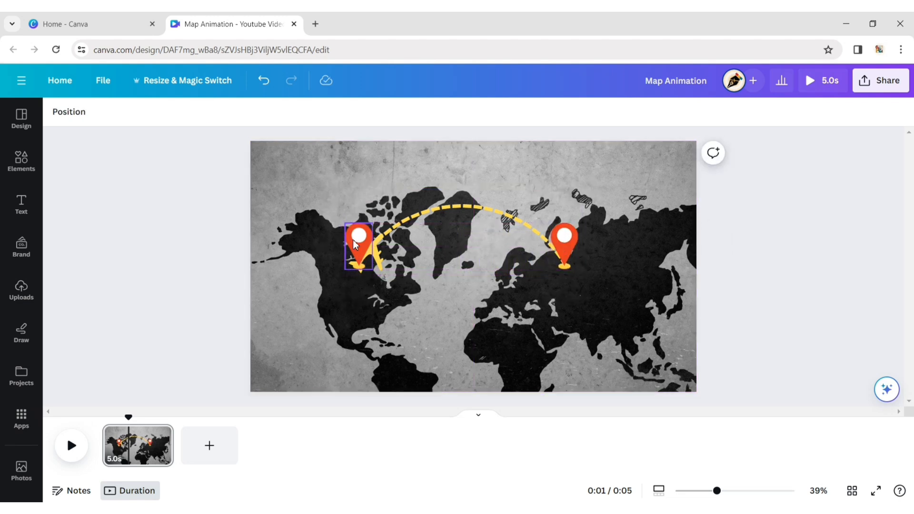
pyautogui.click(334, 264)
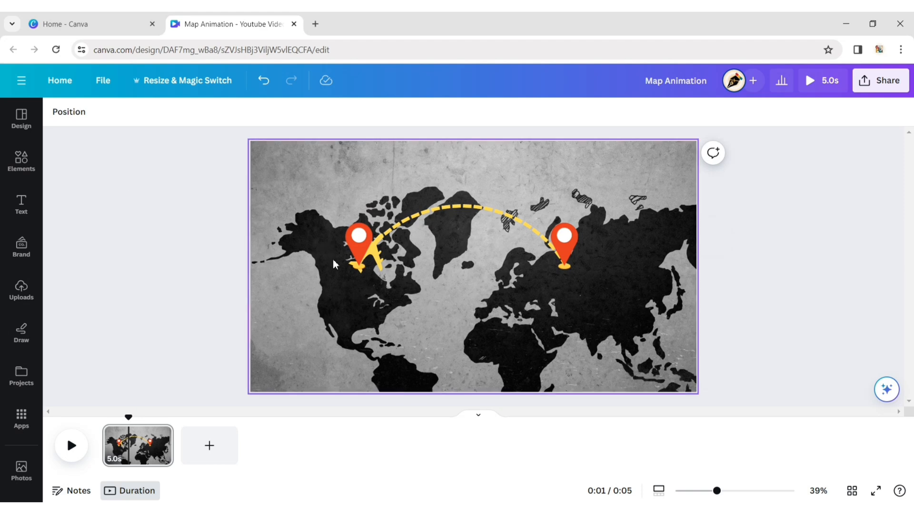
# Step: Add a text box reading 'Canada' and set its font to Mont
pyautogui.click(21, 204)
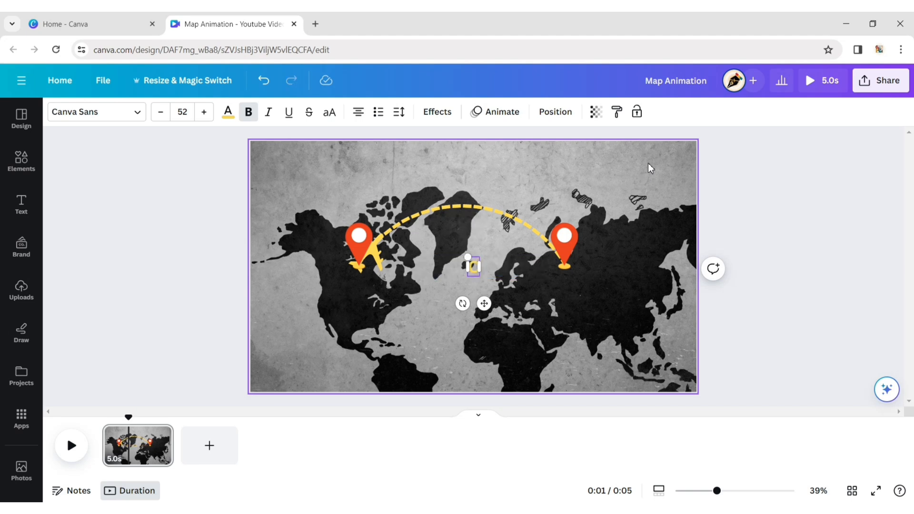
pyautogui.write('Canada')
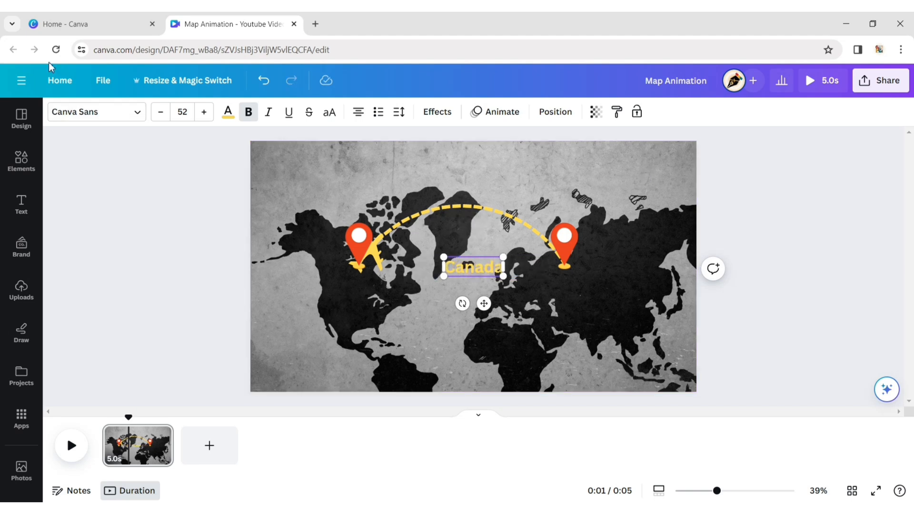
pyautogui.click(95, 112)
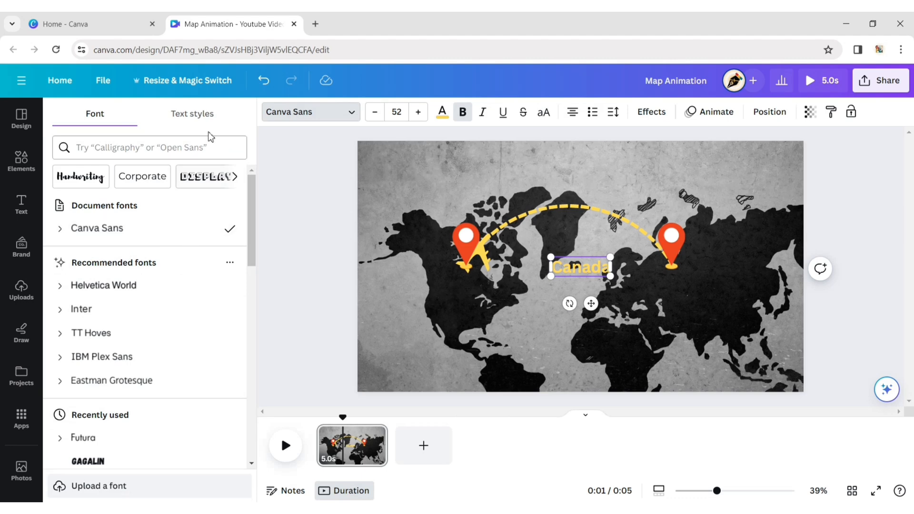
pyautogui.write('mont')
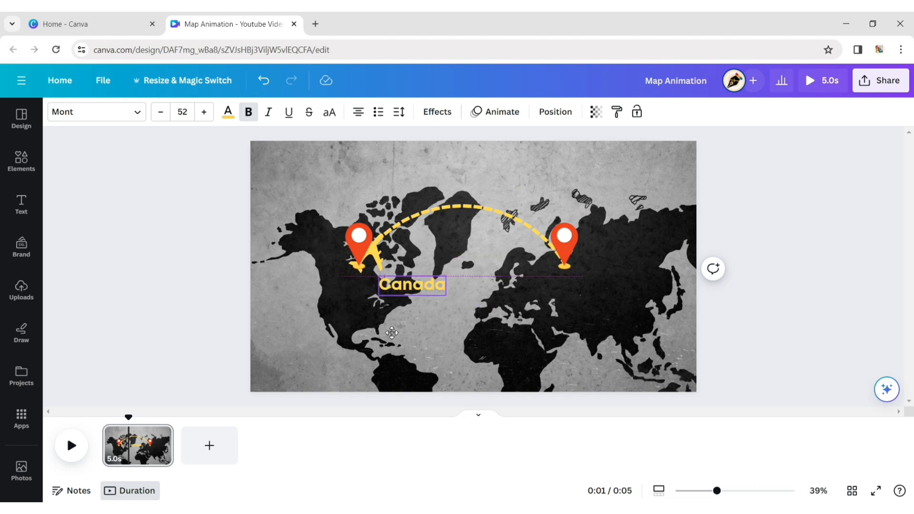
# Step: Reduce the Canada label to size 40 and select it for copying under the Russia pin
pyautogui.click(160, 113)
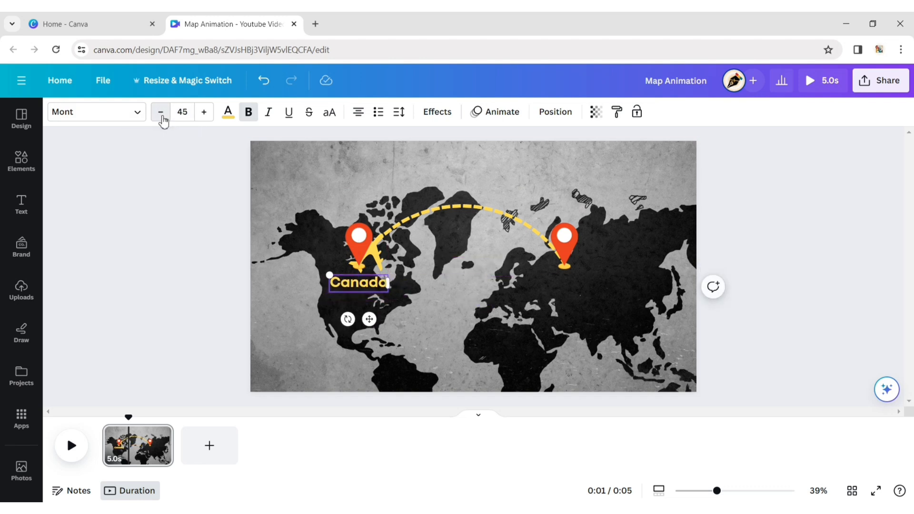
pyautogui.click(160, 112)
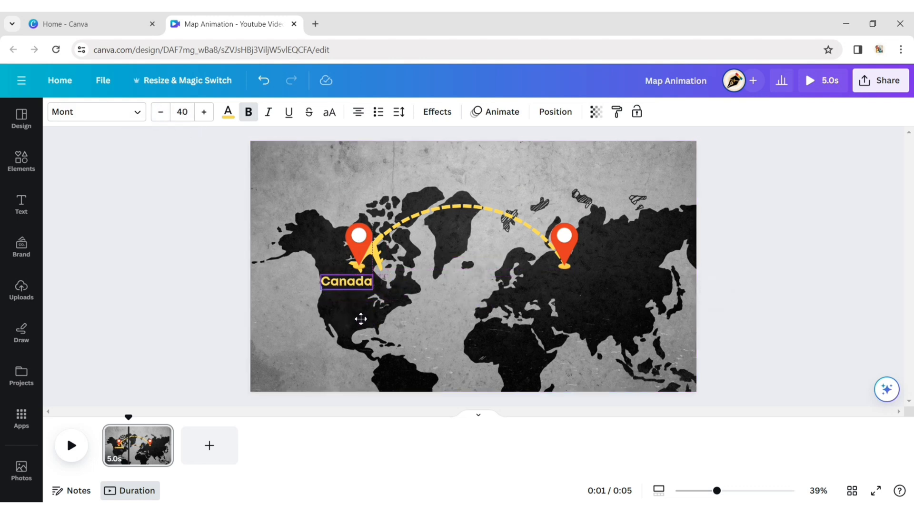
pyautogui.click(361, 319)
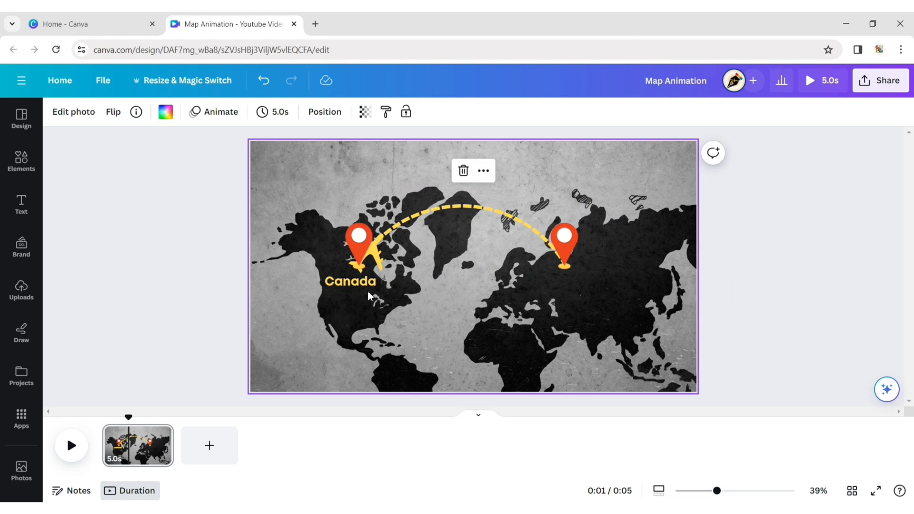
pyautogui.click(350, 282)
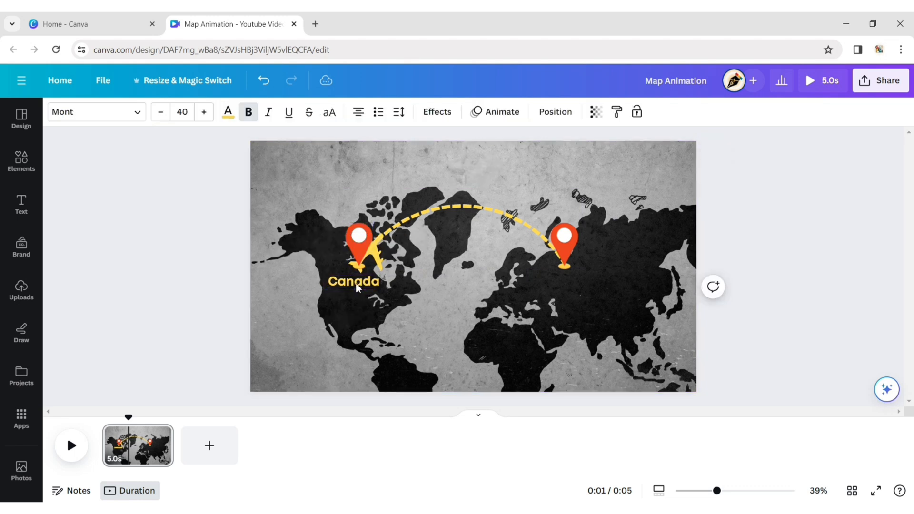
pyautogui.click(354, 282)
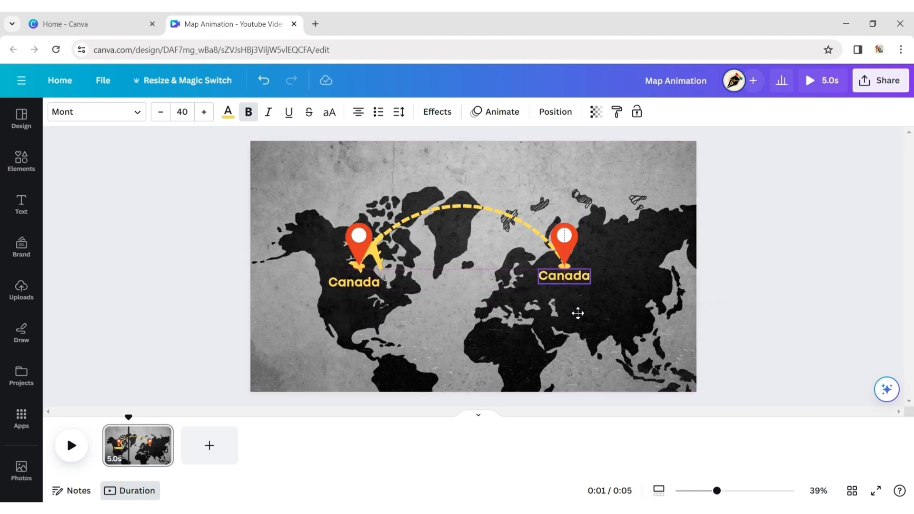
# Step: Retype the copied label as 'Russia' and lower it beneath the right-hand pin
pyautogui.doubleClick(564, 276)
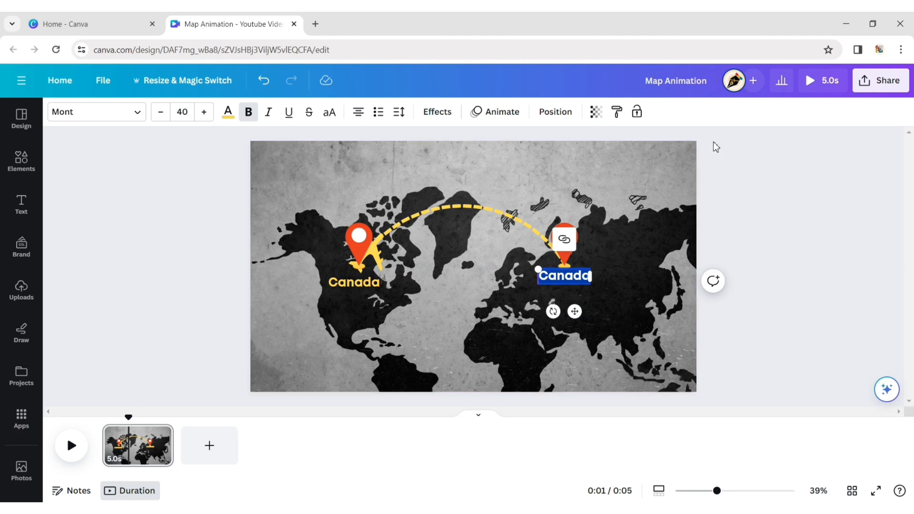
pyautogui.write('Russia')
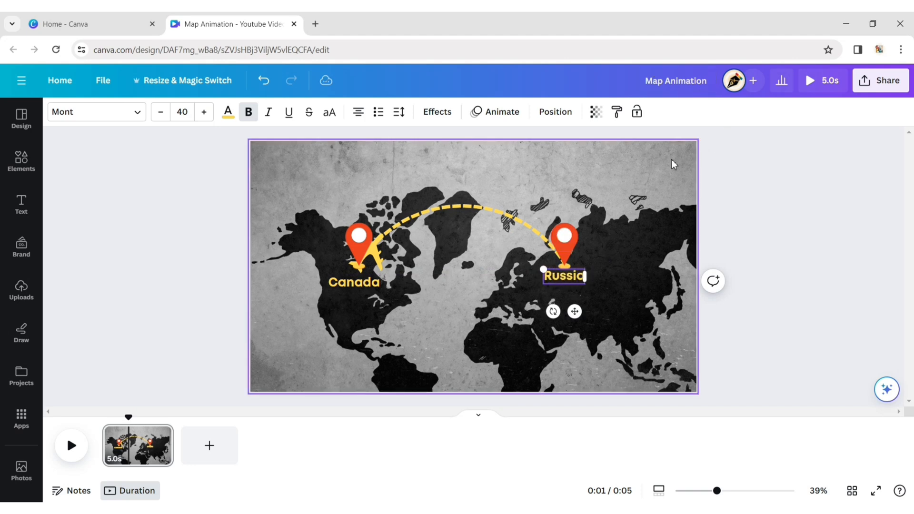
pyautogui.click(564, 276)
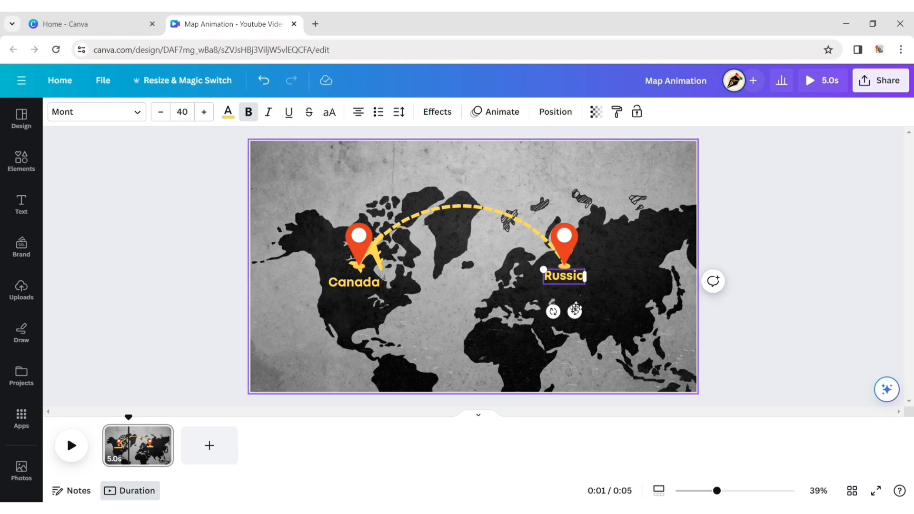
pyautogui.click(576, 311)
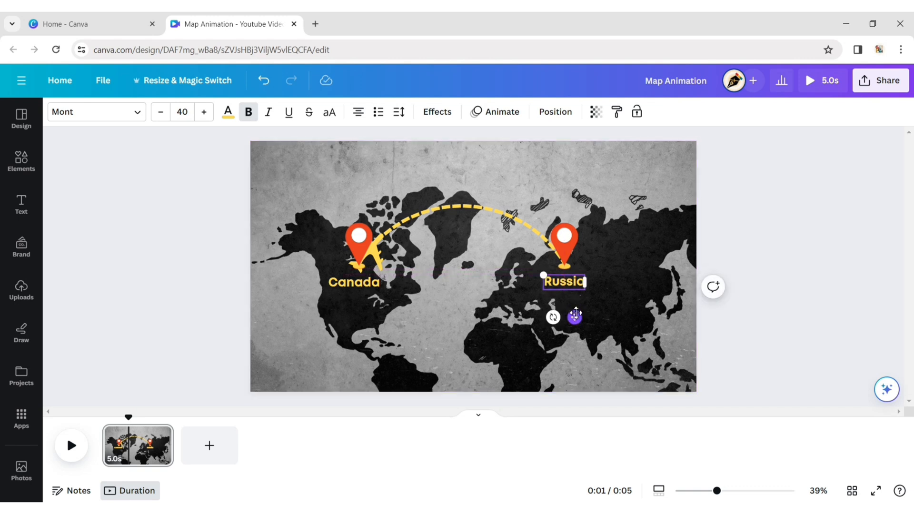
pyautogui.click(805, 229)
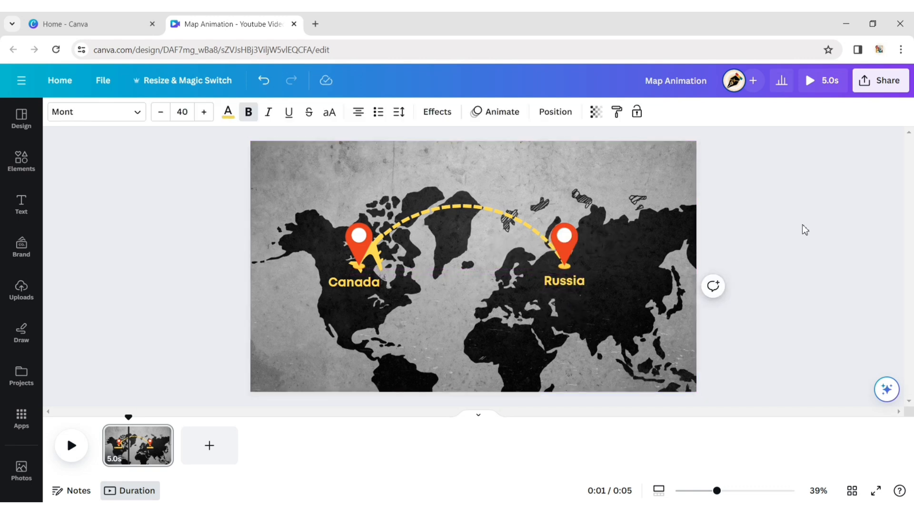
pyautogui.click(563, 280)
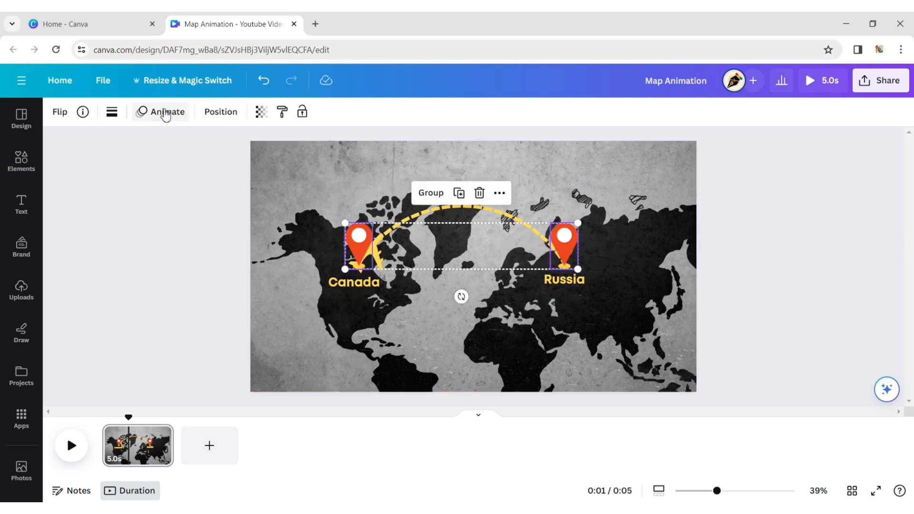
# Step: Apply the Burst text animation to both the Canada and Russia labels together
pyautogui.click(167, 111)
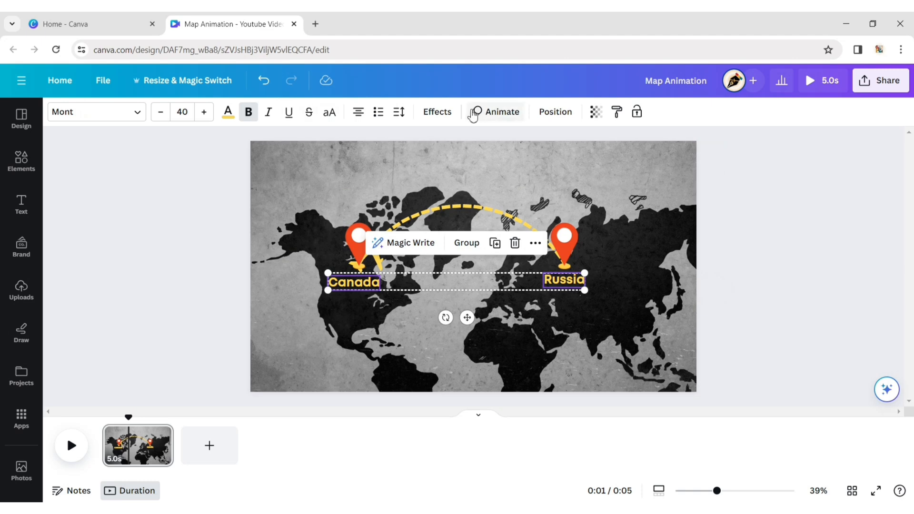
pyautogui.click(503, 111)
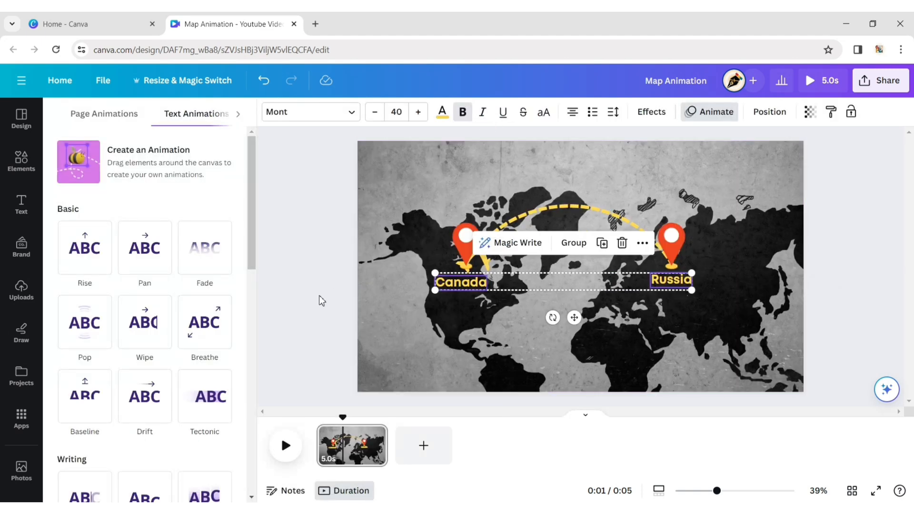
pyautogui.scroll(-3)
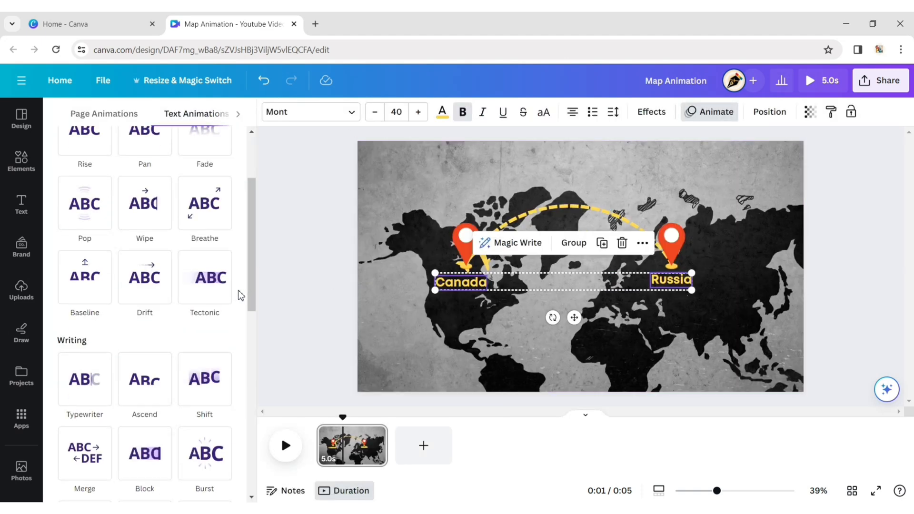
pyautogui.scroll(-3)
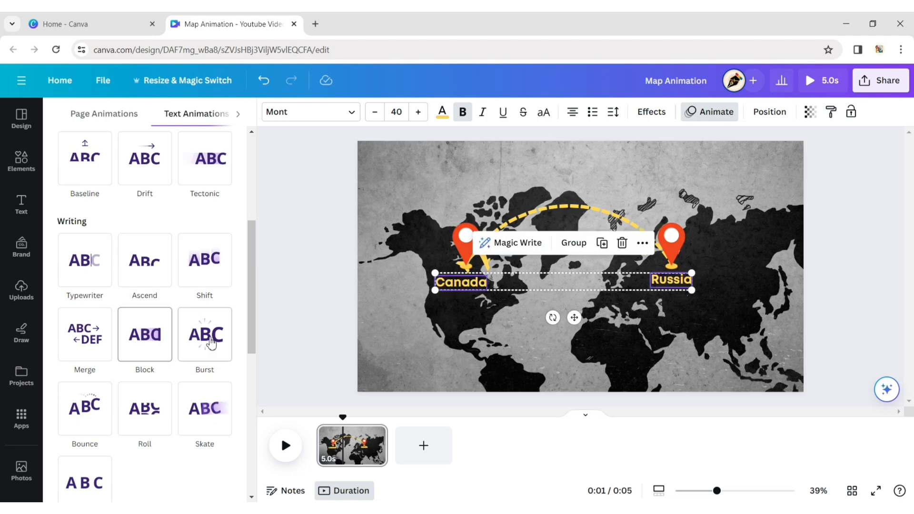
pyautogui.click(204, 334)
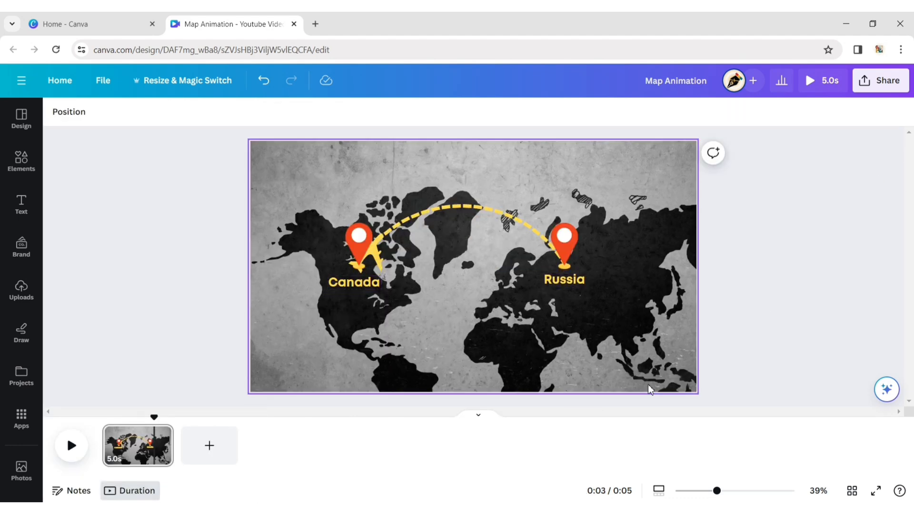
# Step: Extend the page to 7.0 seconds and reveal each element's timing track in the timeline
pyautogui.moveTo(169, 446); pyautogui.dragTo(187, 445)
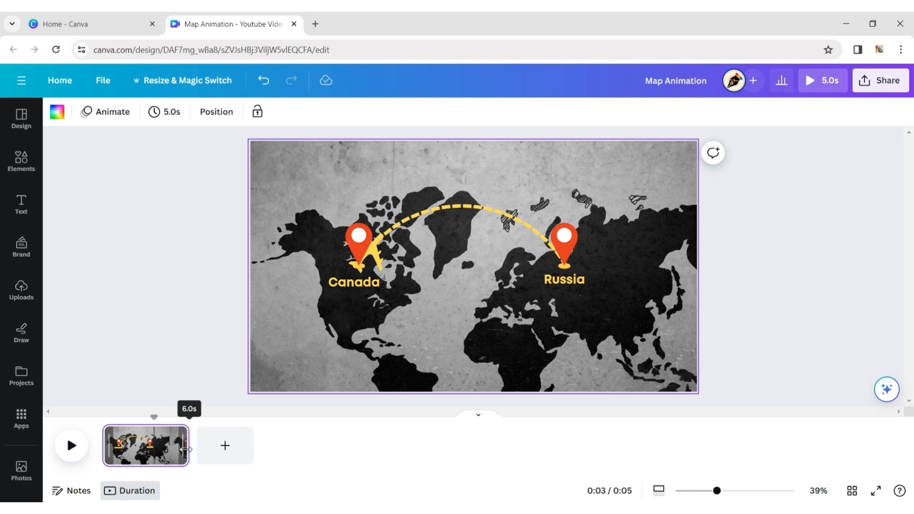
pyautogui.moveTo(186, 450); pyautogui.dragTo(201, 449)
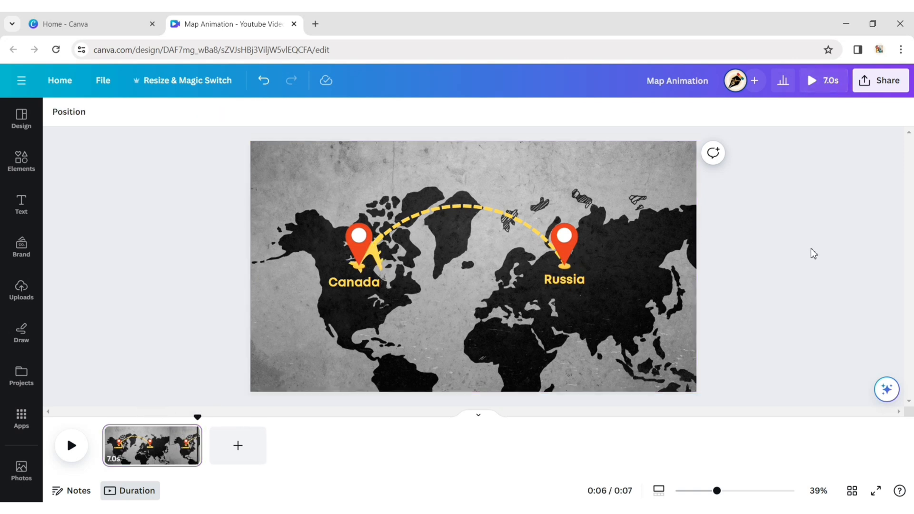
pyautogui.click(516, 280)
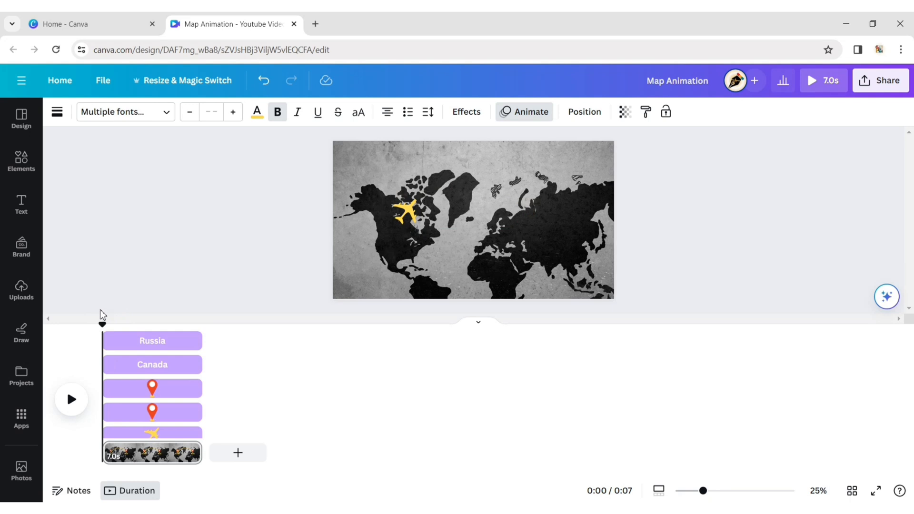
pyautogui.click(73, 399)
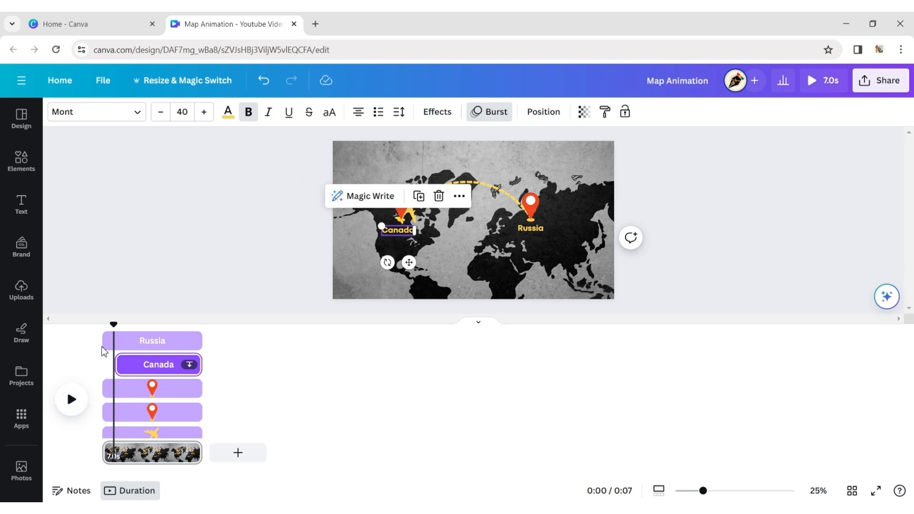
pyautogui.click(73, 399)
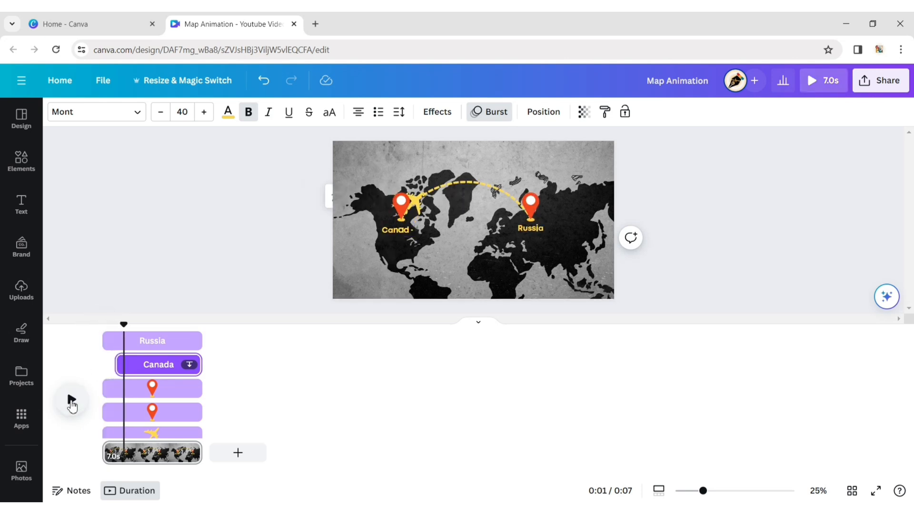
pyautogui.scroll(-3)
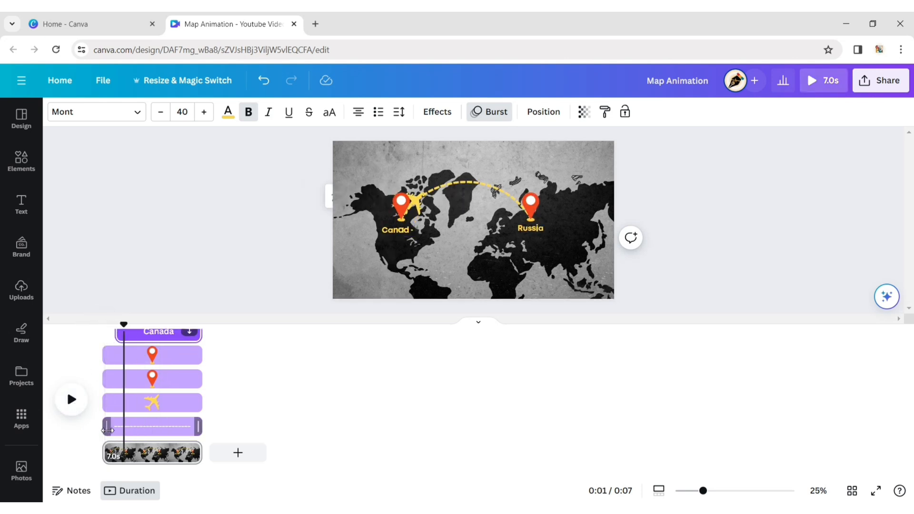
pyautogui.click(152, 427)
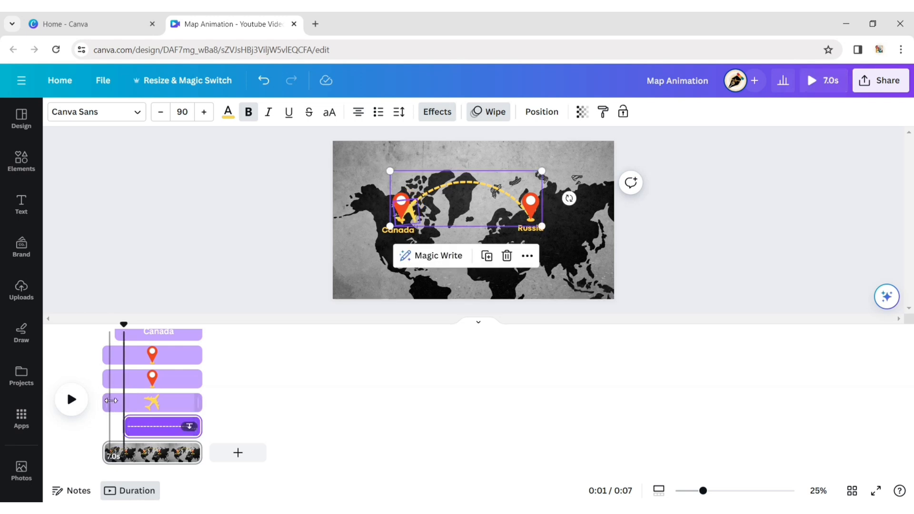
pyautogui.click(152, 402)
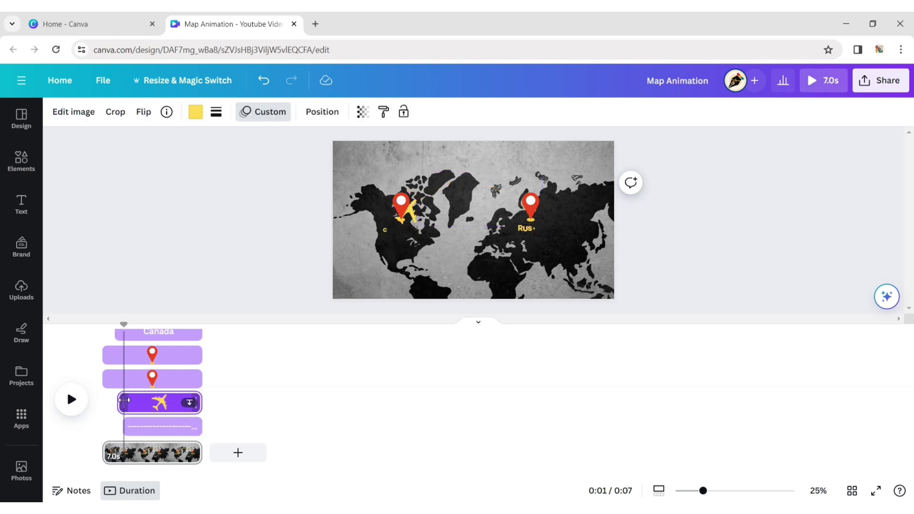
pyautogui.click(162, 425)
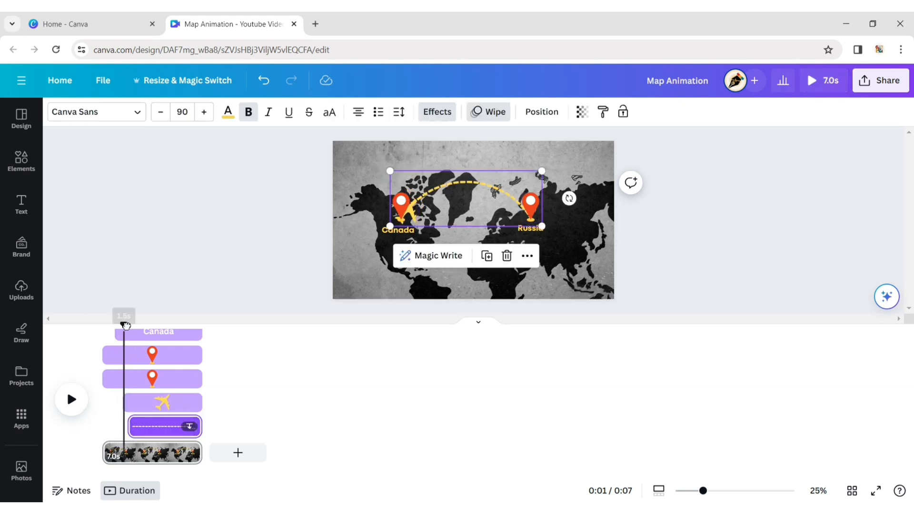
pyautogui.click(71, 400)
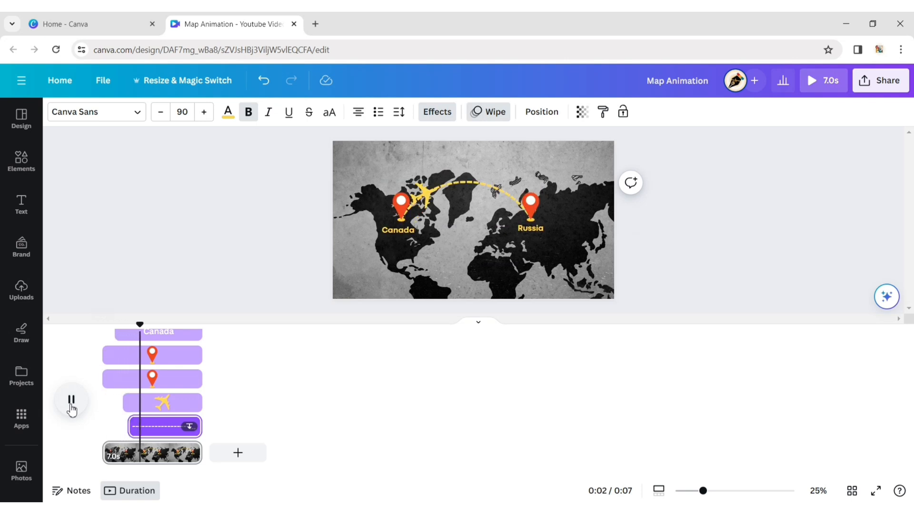
pyautogui.click(71, 400)
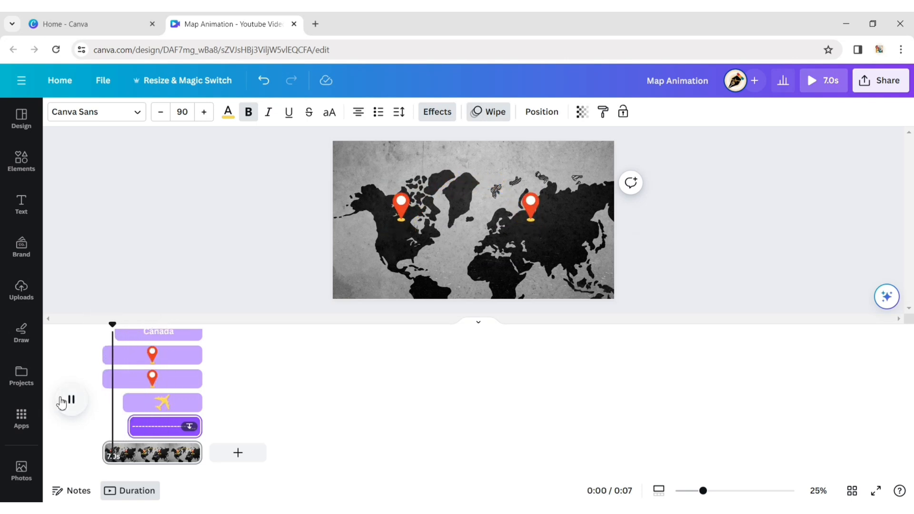
pyautogui.click(67, 400)
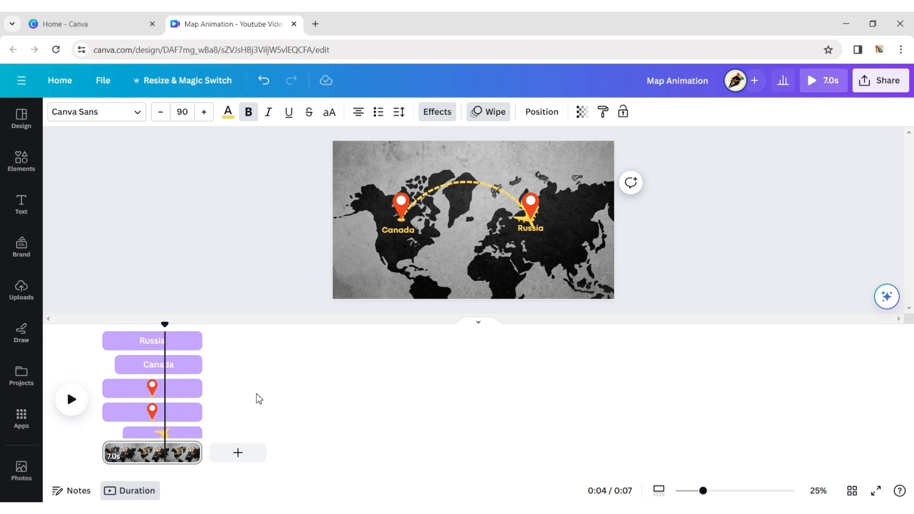
pyautogui.moveTo(493, 441)
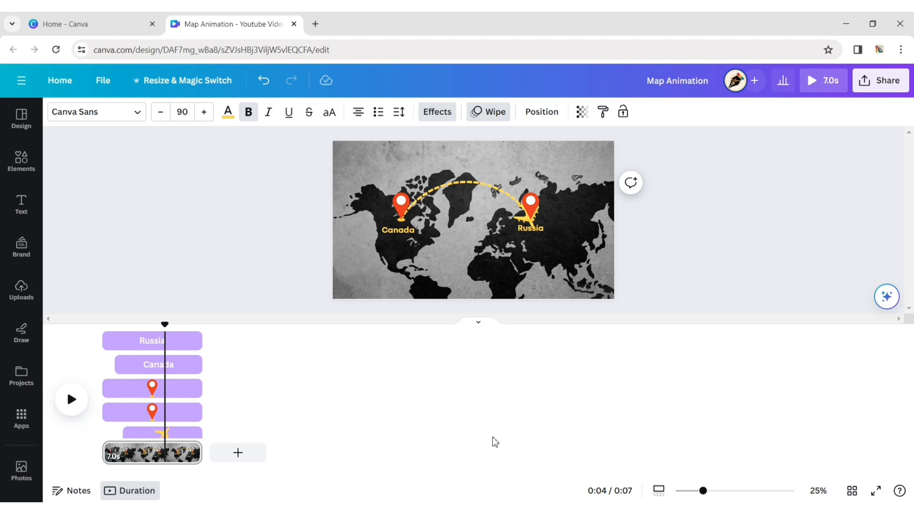
# Step: Delay the Russia pin and label to about four seconds and preview the staggered timing
pyautogui.moveTo(165, 324); pyautogui.dragTo(159, 324)
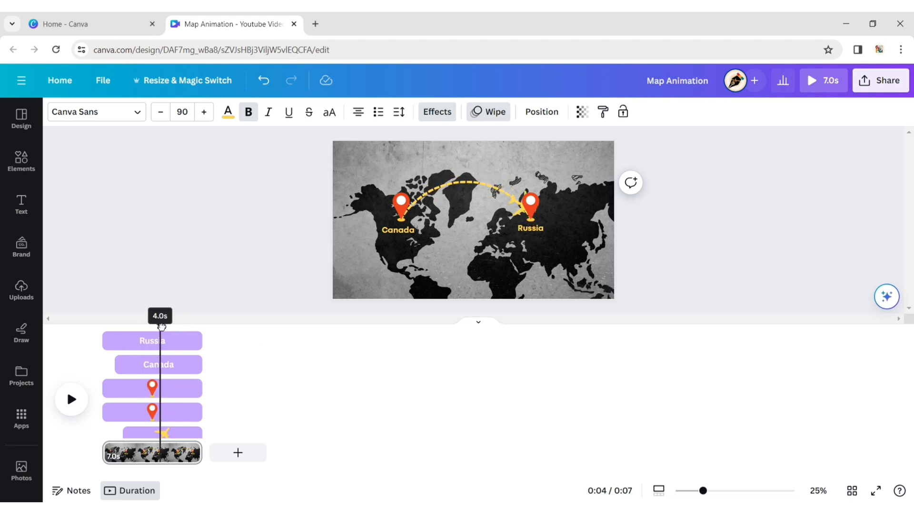
pyautogui.moveTo(160, 327); pyautogui.dragTo(171, 327)
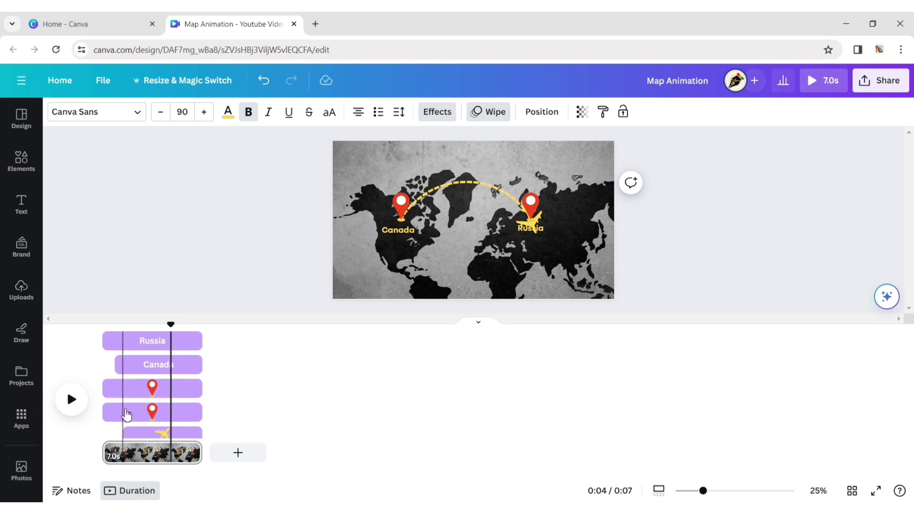
pyautogui.click(152, 389)
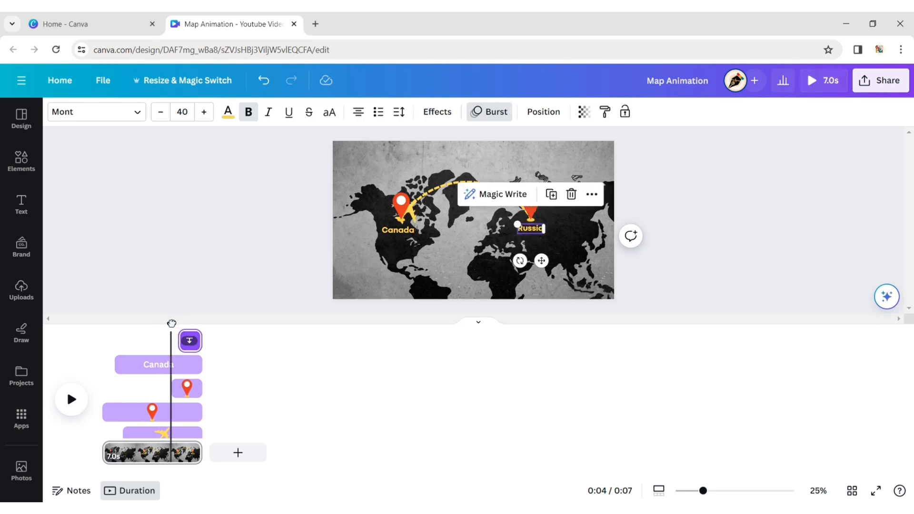
pyautogui.click(71, 399)
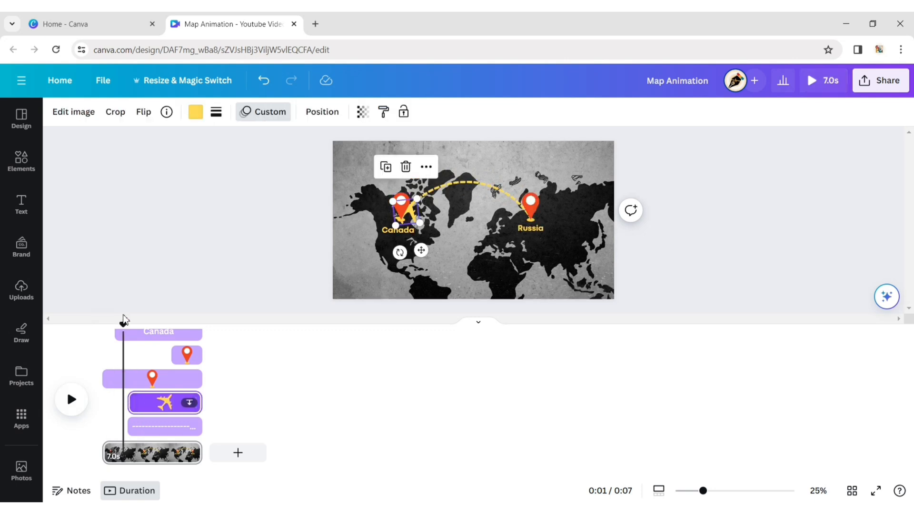
pyautogui.click(72, 400)
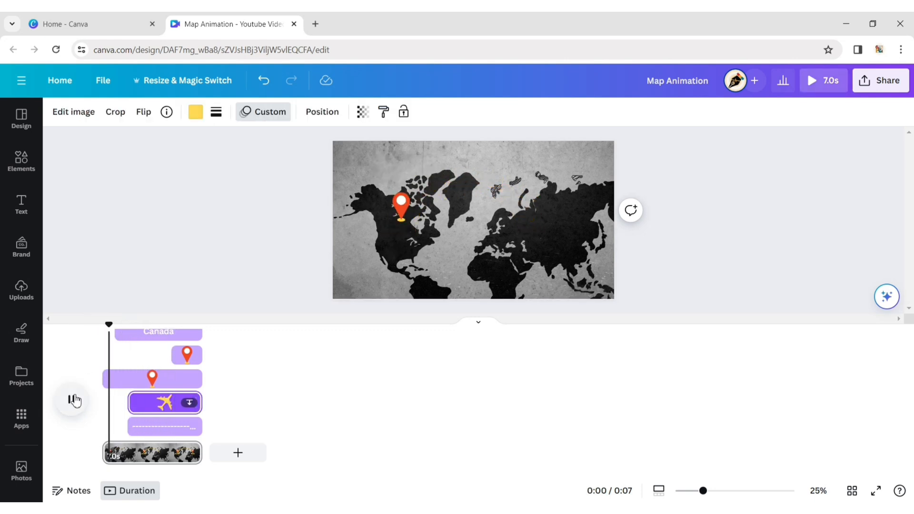
pyautogui.click(75, 400)
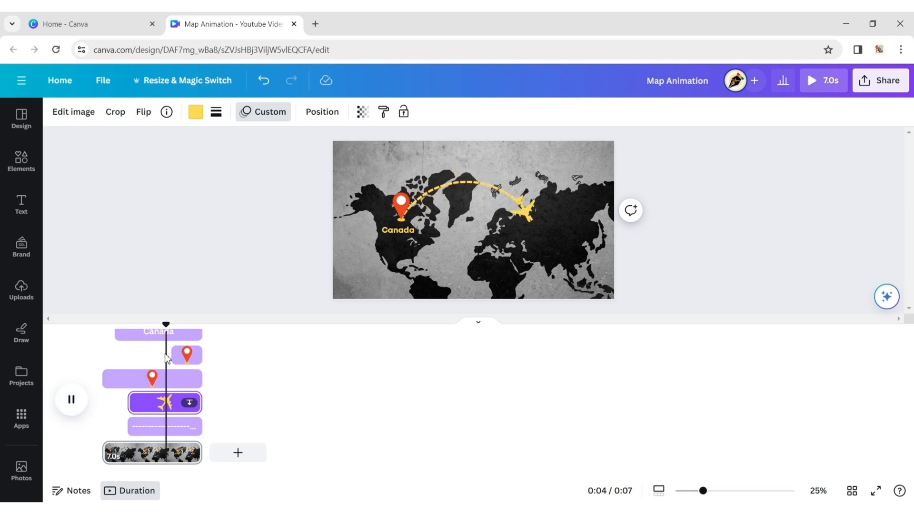
pyautogui.click(71, 399)
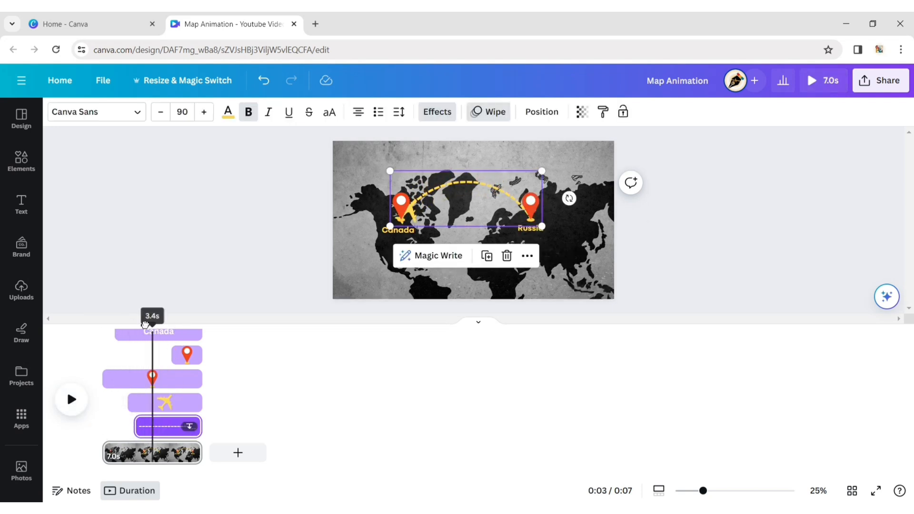
pyautogui.click(71, 399)
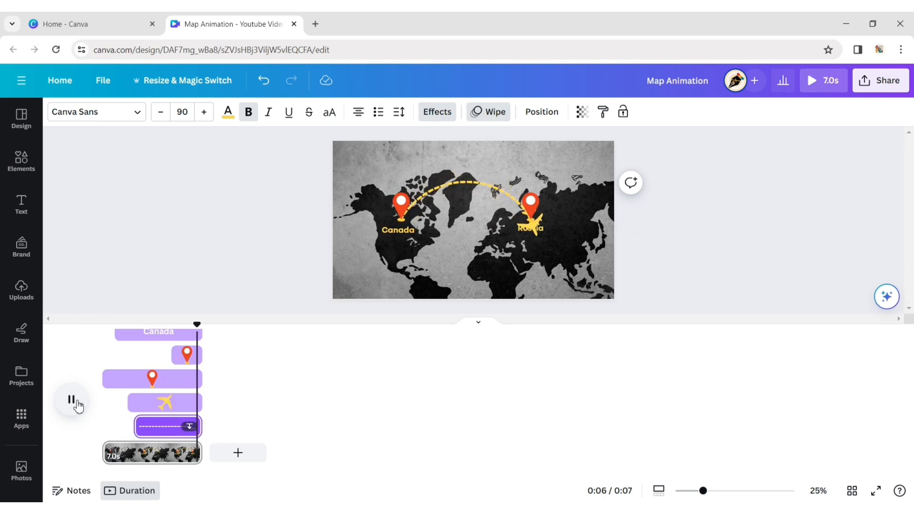
pyautogui.click(73, 399)
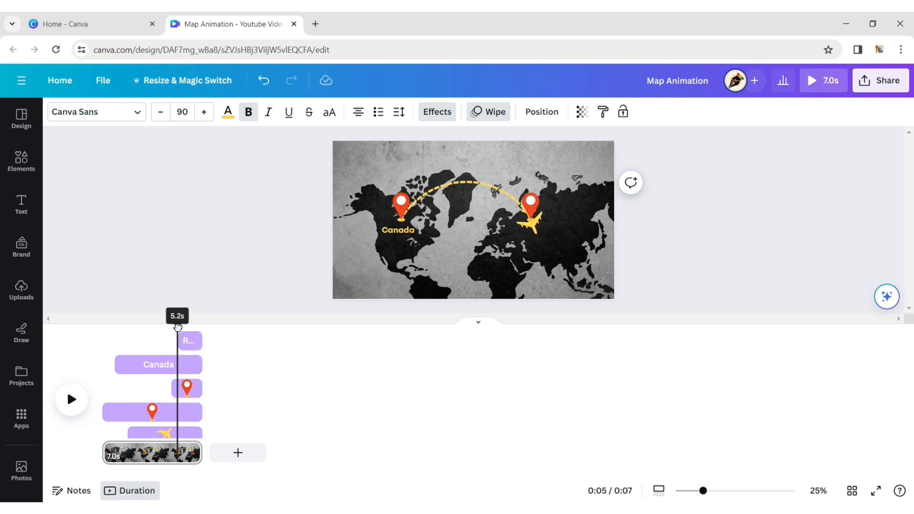
# Step: Shorten the plane's track so its flight ends at three seconds and preview the result
pyautogui.moveTo(177, 327); pyautogui.dragTo(169, 327)
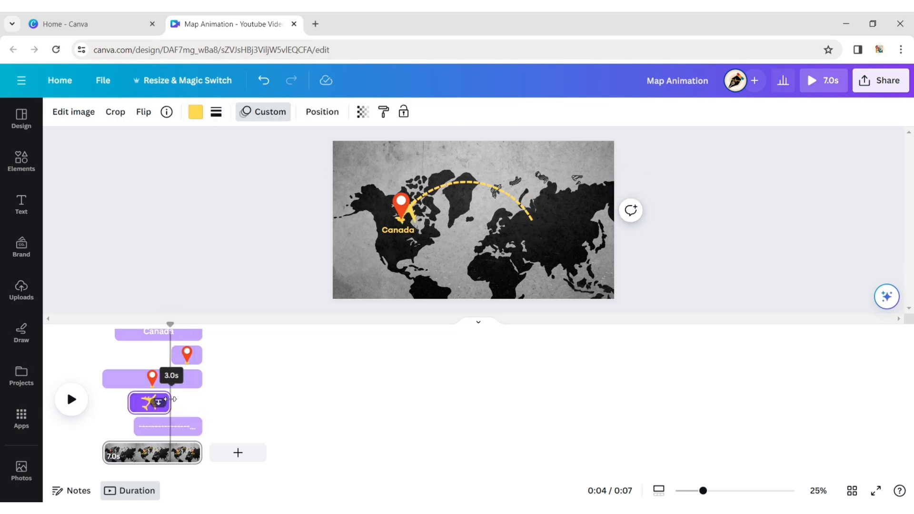
pyautogui.click(72, 399)
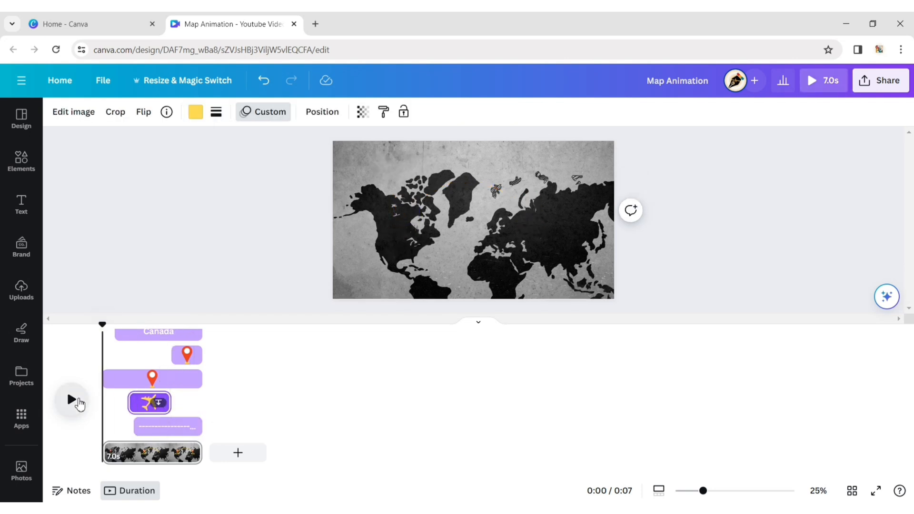
pyautogui.click(70, 399)
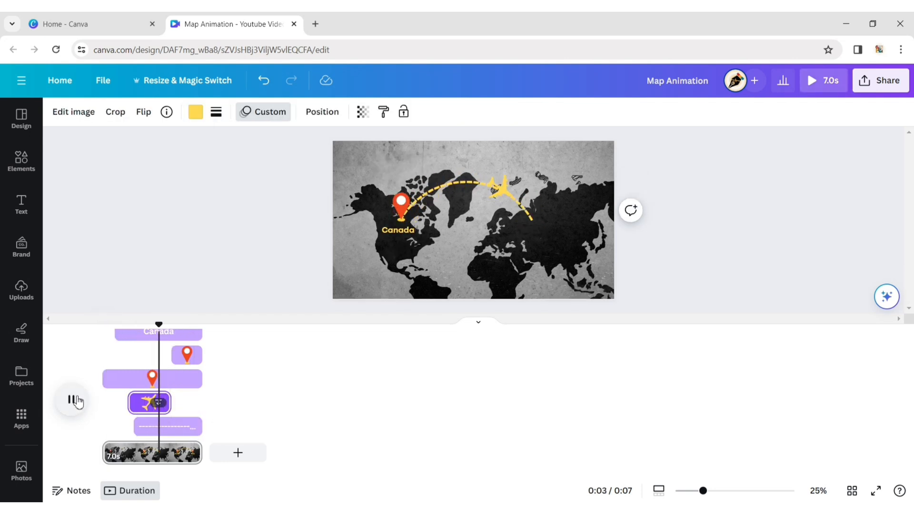
pyautogui.click(72, 400)
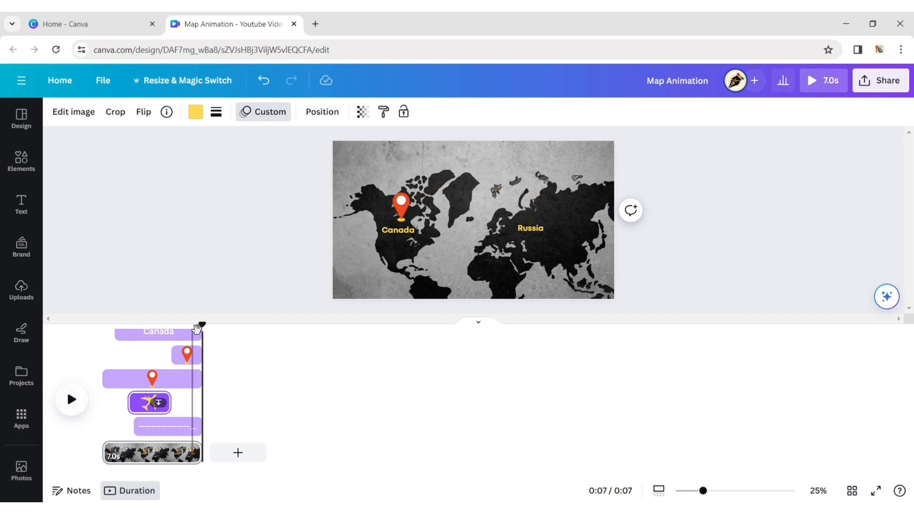
pyautogui.click(71, 399)
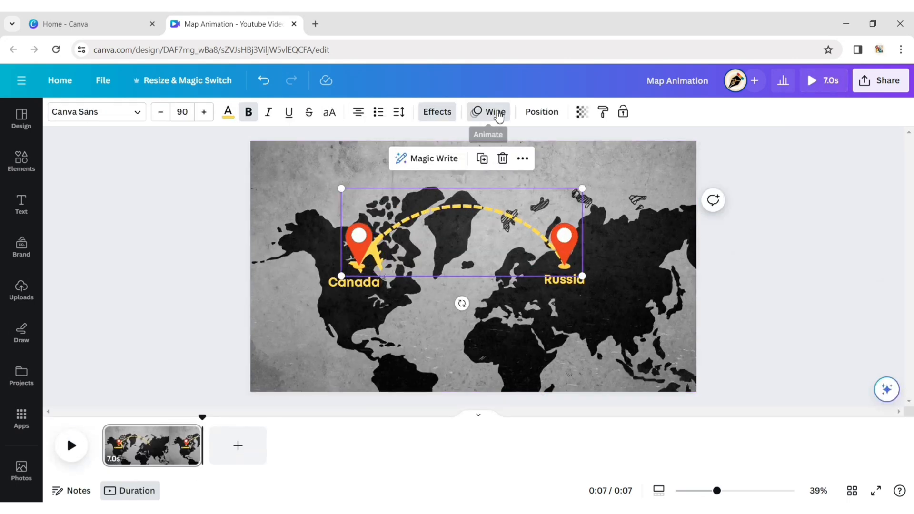
# Step: Slow the dashed route's Wipe speed and readjust the plane's motion-path speed to match
pyautogui.click(488, 111)
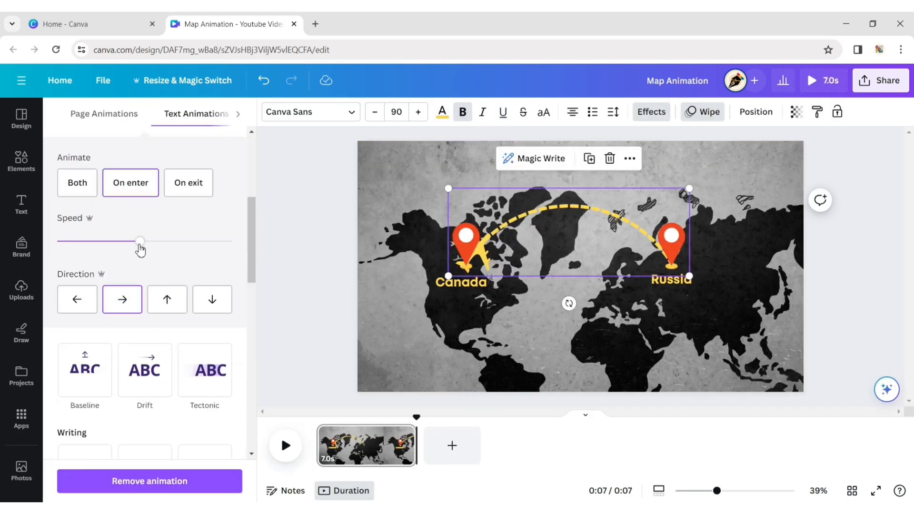
pyautogui.moveTo(139, 241); pyautogui.dragTo(101, 241)
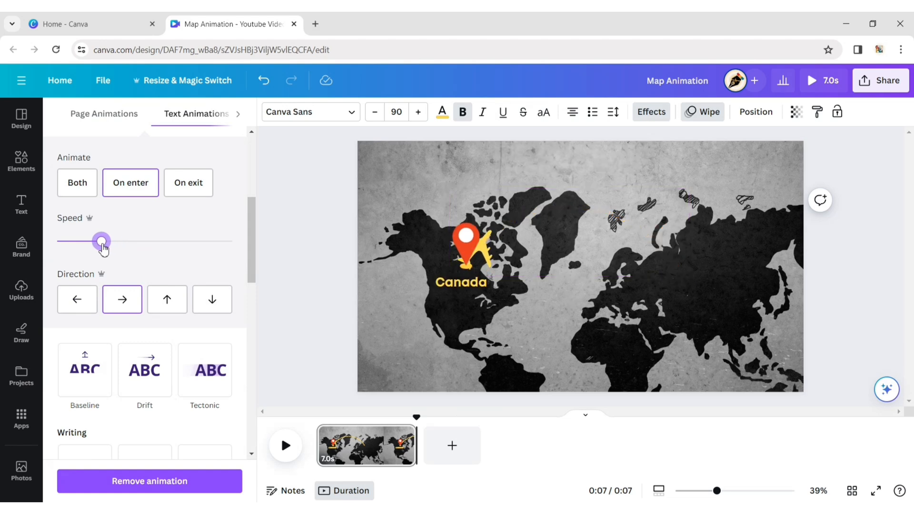
pyautogui.moveTo(100, 241); pyautogui.dragTo(68, 241)
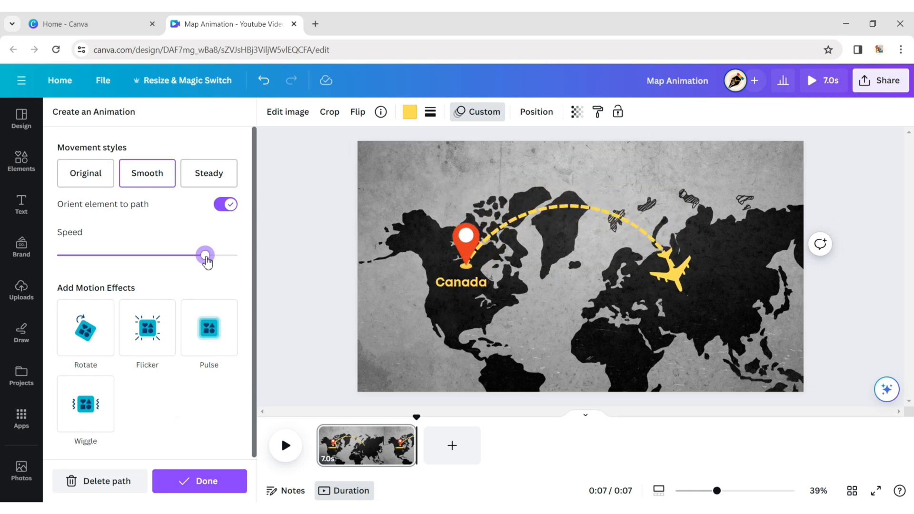
pyautogui.moveTo(206, 255); pyautogui.dragTo(199, 255)
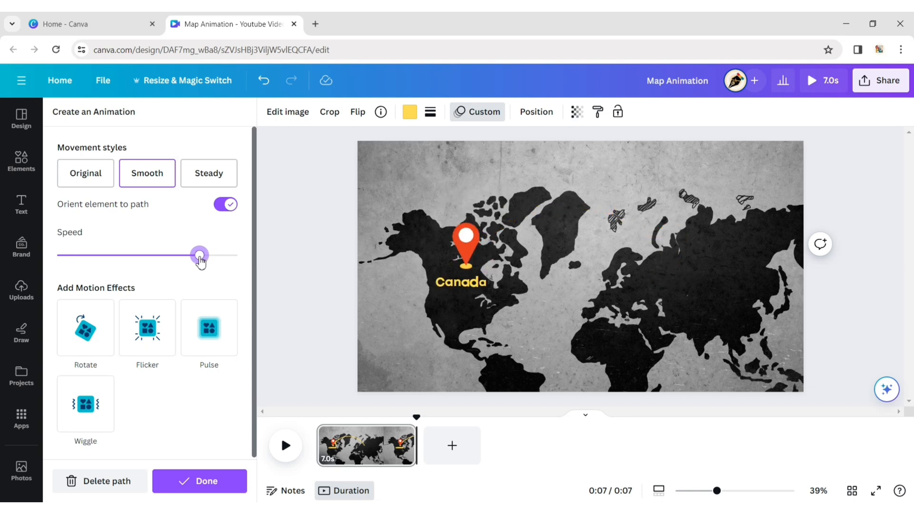
pyautogui.moveTo(199, 255); pyautogui.dragTo(204, 255)
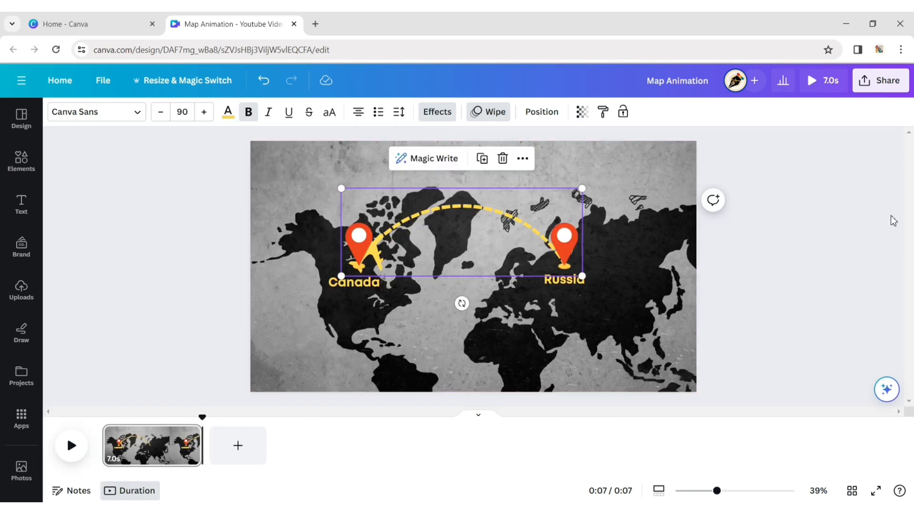
# Step: Recolour the Canada and Russia labels from yellow to red
pyautogui.click(354, 282)
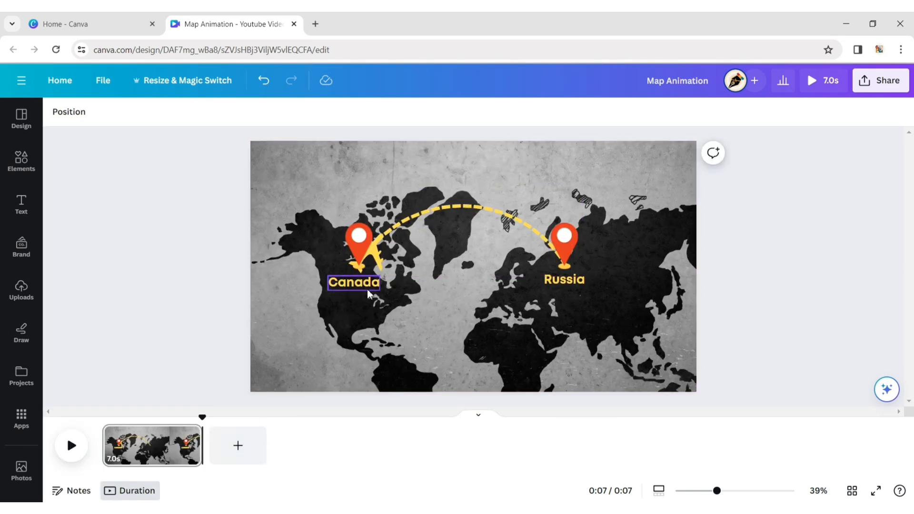
pyautogui.click(354, 282)
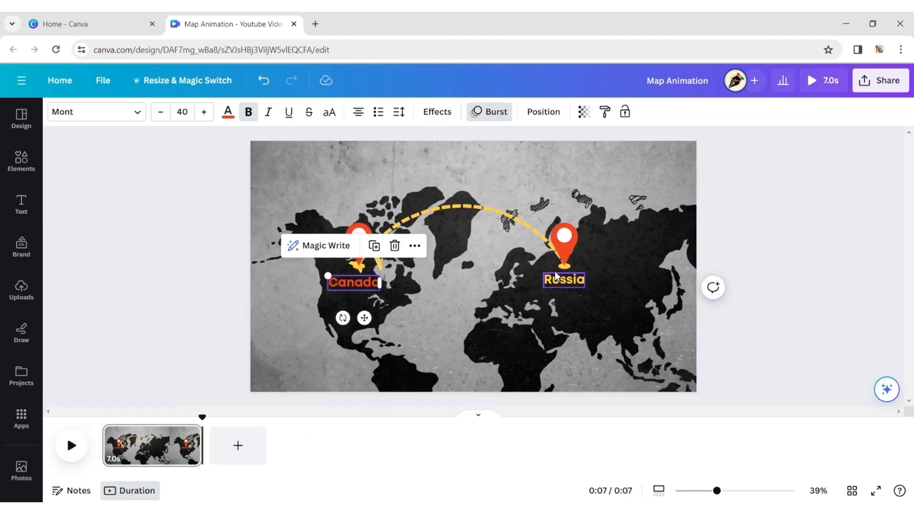
pyautogui.click(227, 112)
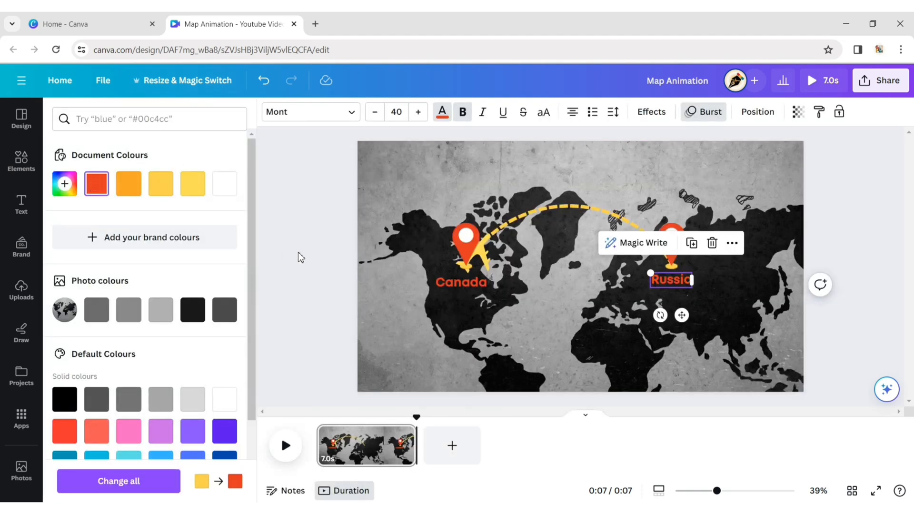
pyautogui.click(301, 257)
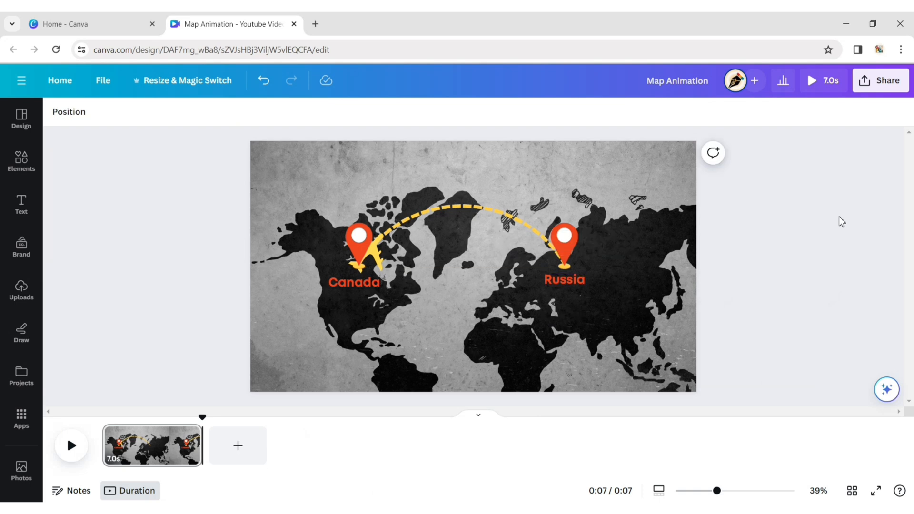
pyautogui.moveTo(202, 419)
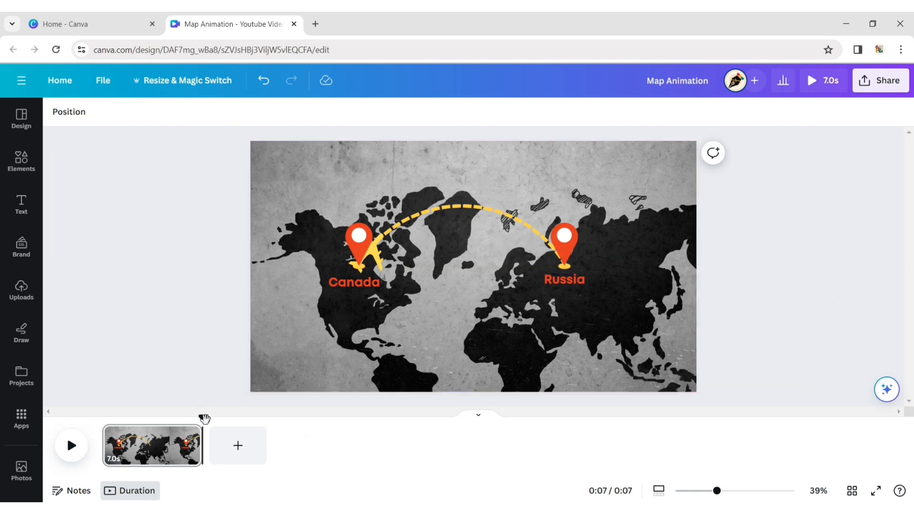
pyautogui.click(72, 446)
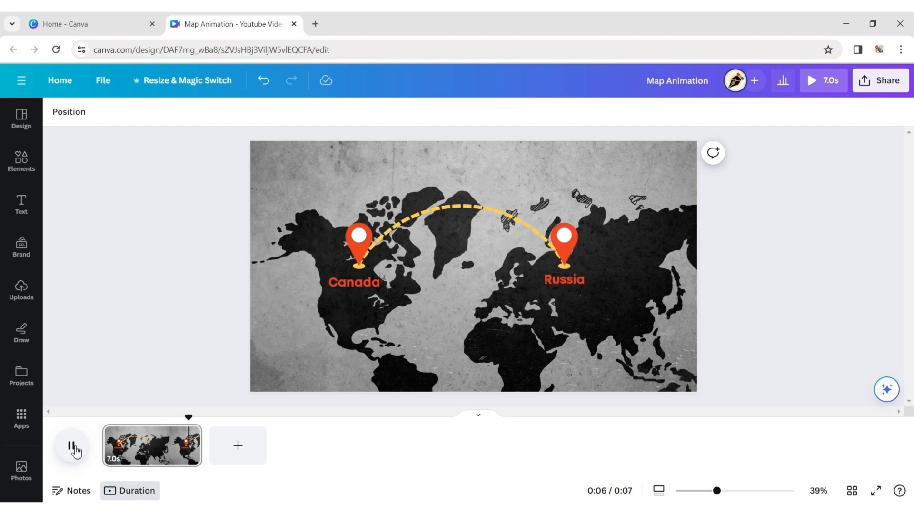
pyautogui.click(71, 446)
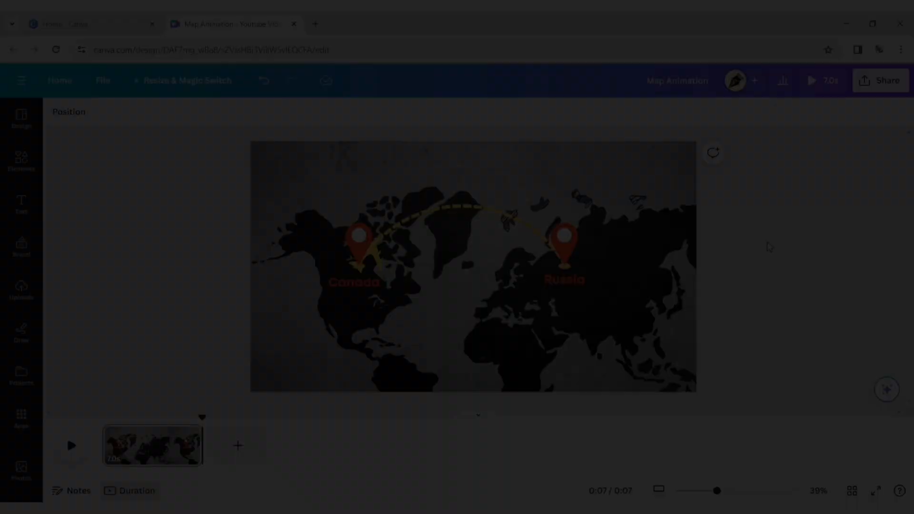